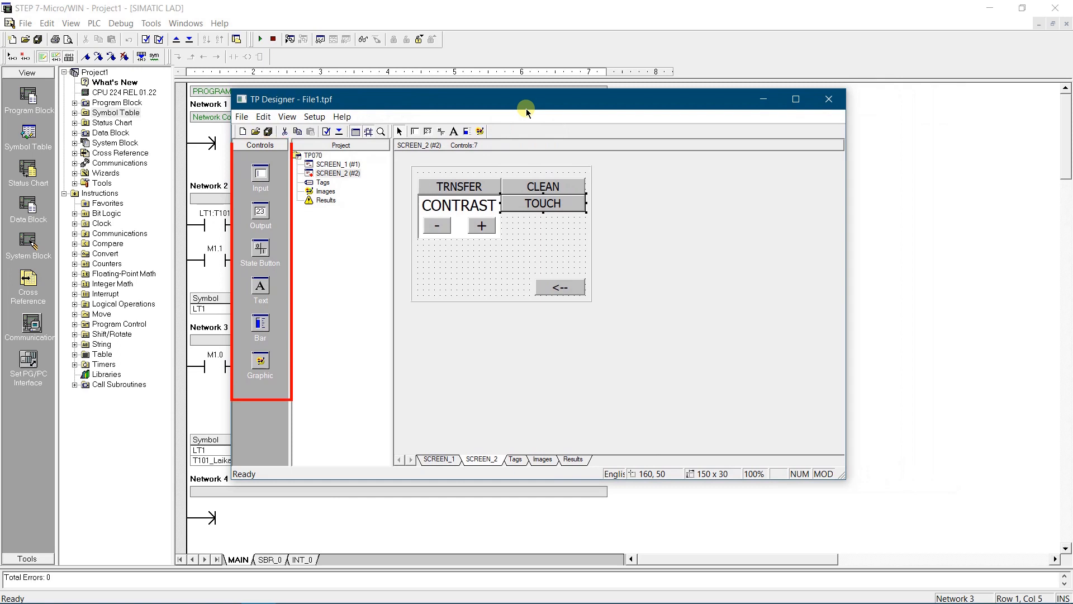
mouse_move(515, 373)
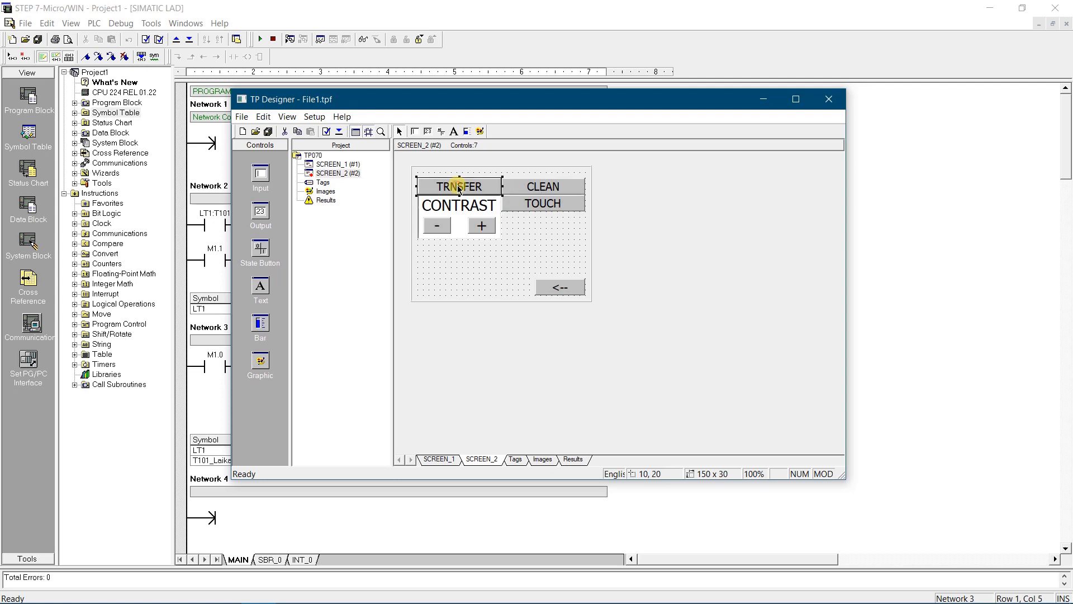
Review TRNSFER as a Push button type, then its Color and Font settings
double_click(459, 187)
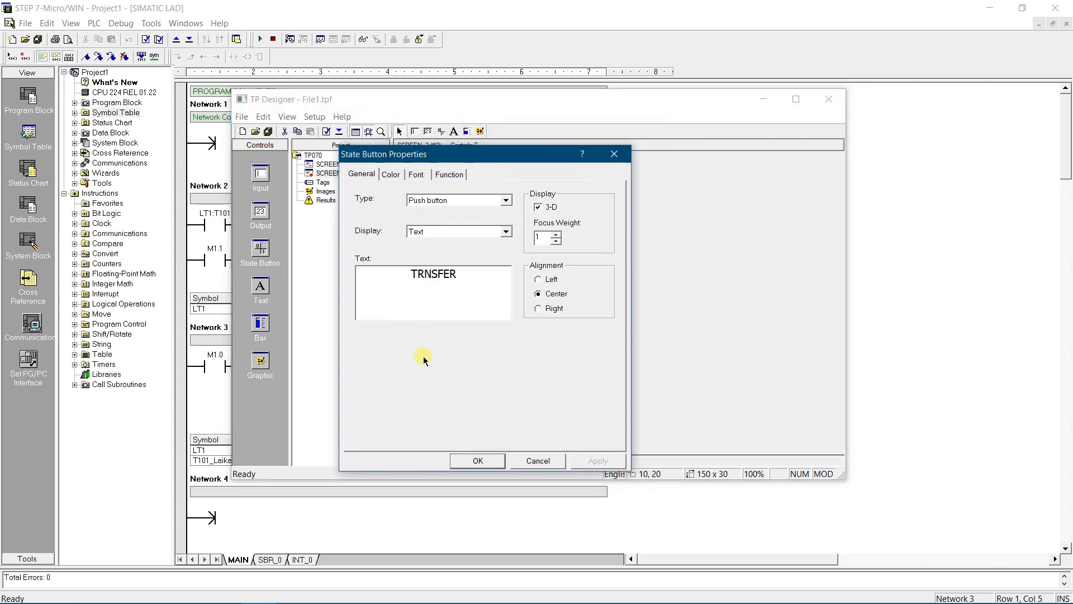
mouse_move(465, 301)
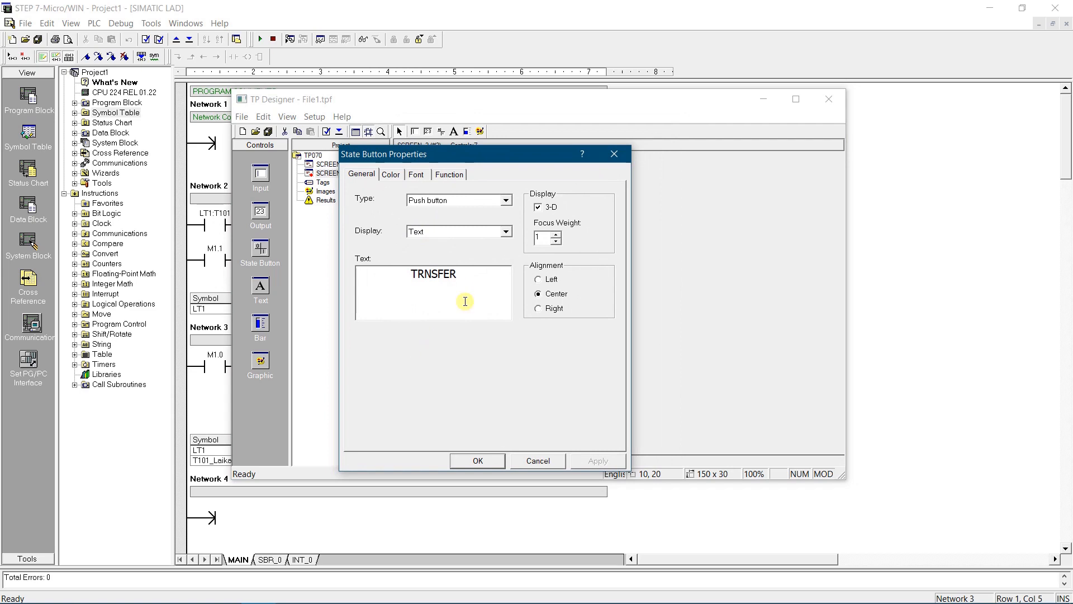
left_click(504, 200)
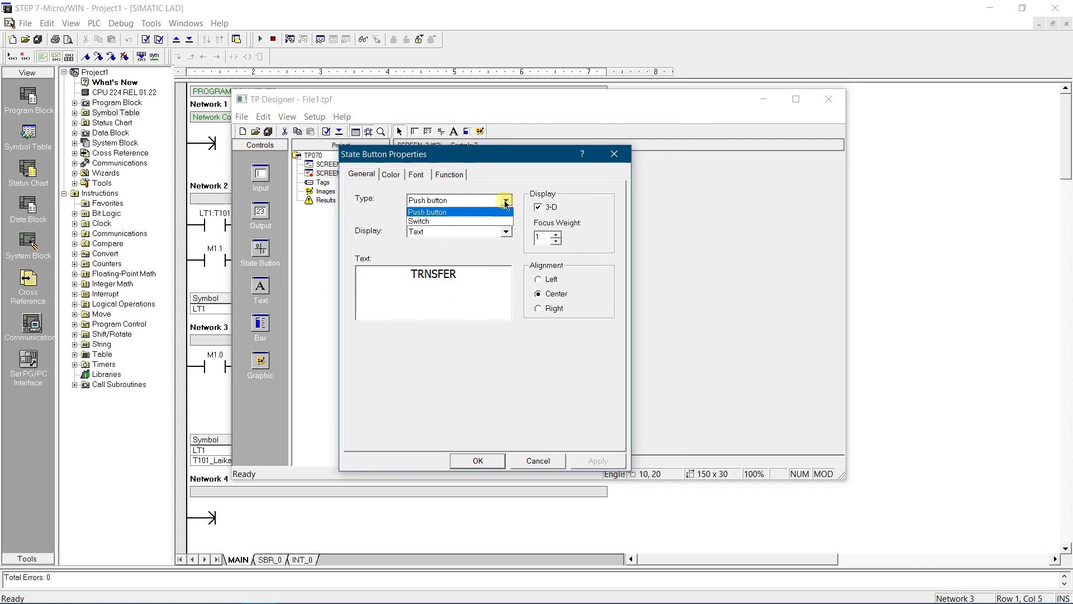
left_click(457, 200)
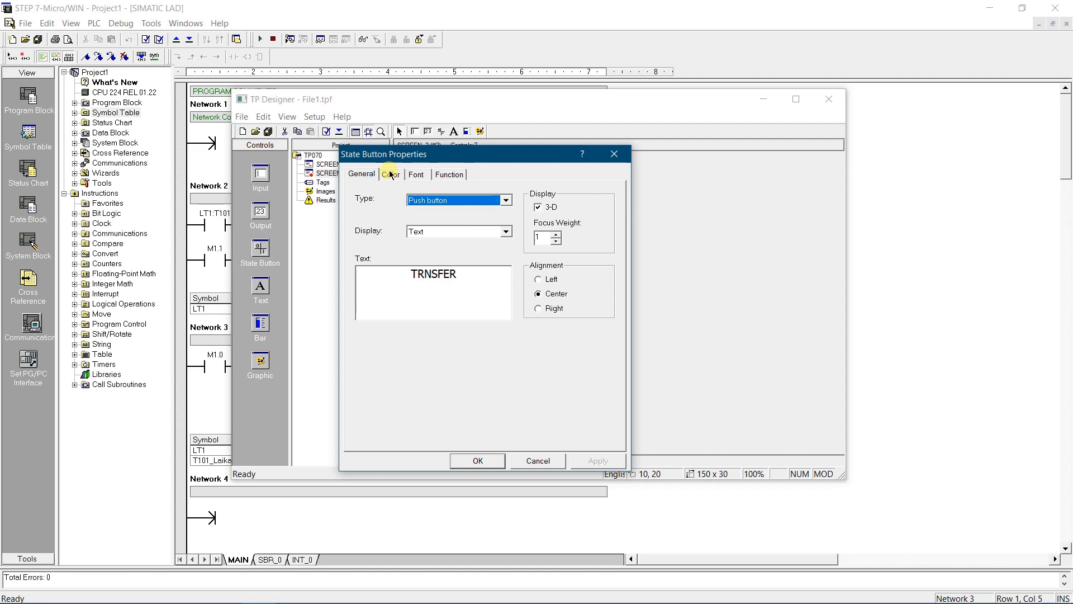
left_click(390, 174)
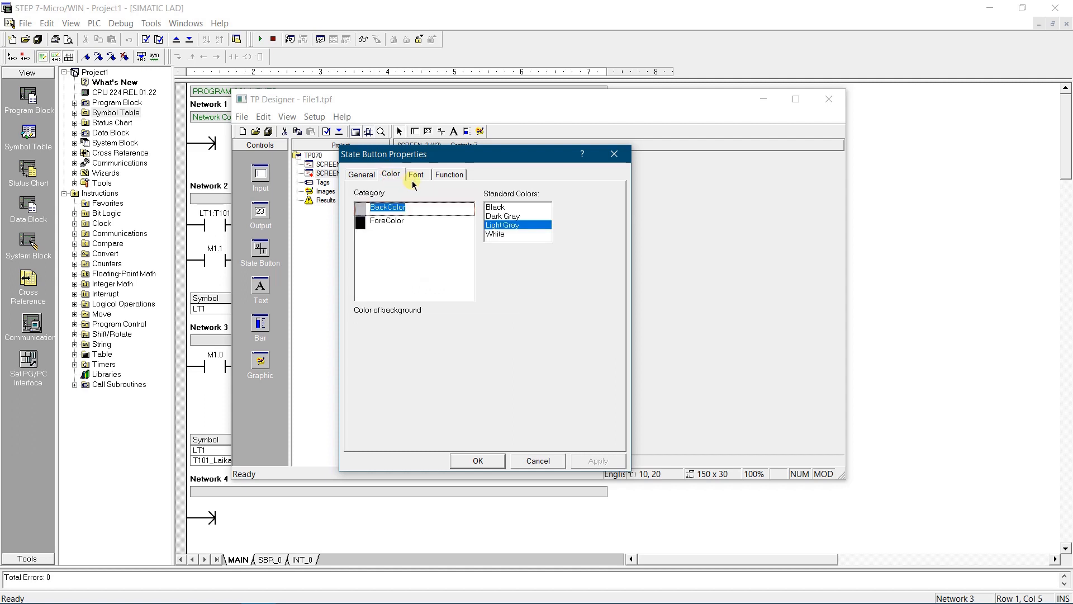
left_click(417, 174)
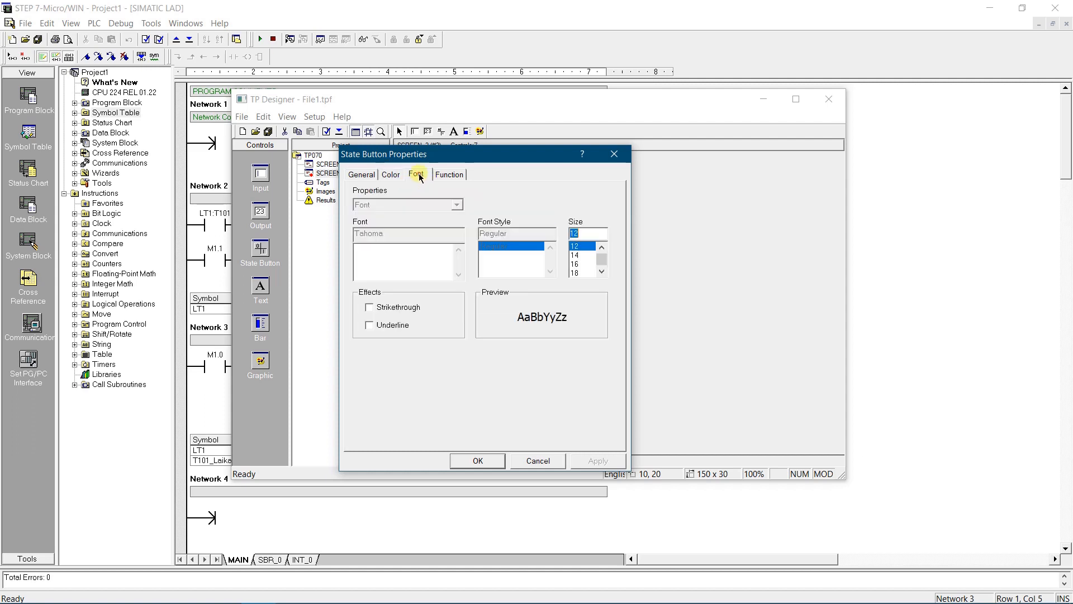
mouse_move(449, 175)
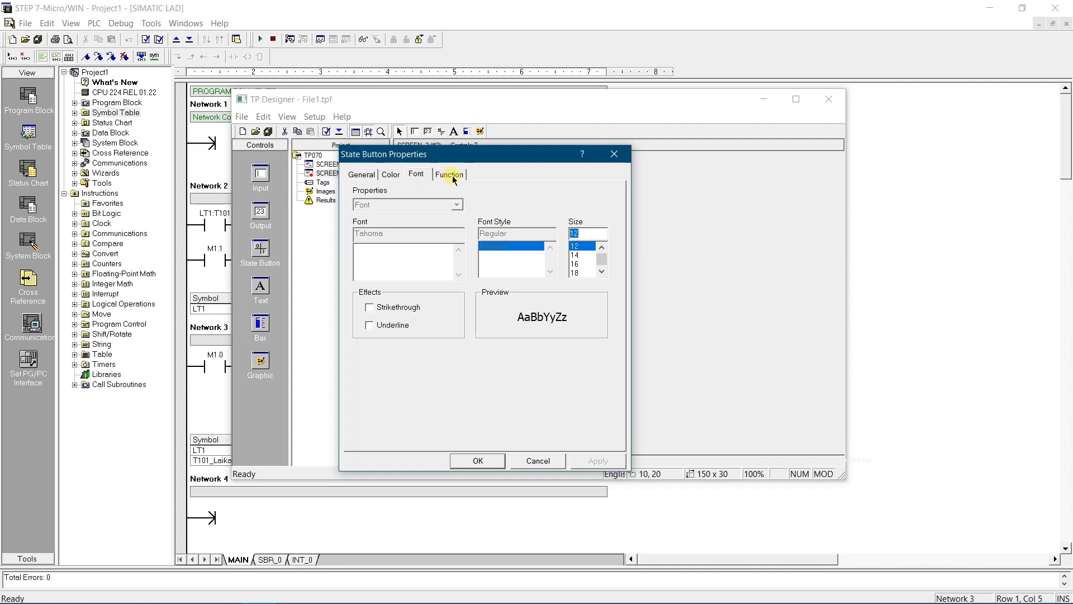
Inspect Change_mode to Mode 2 - Serial download on the Function tab, then cancel both dialogs
left_click(448, 174)
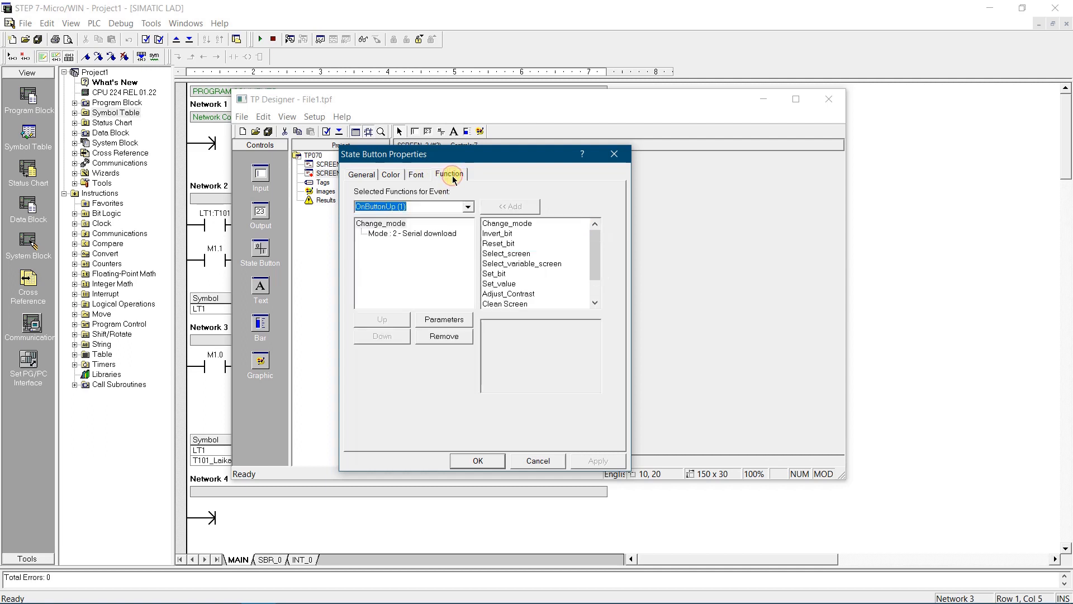
mouse_move(453, 186)
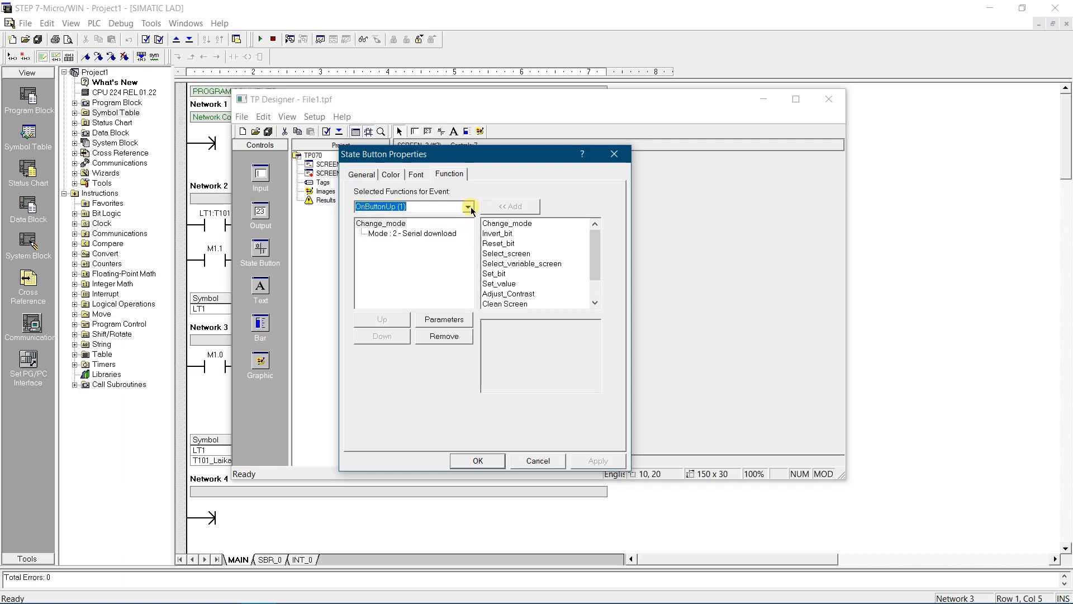
left_click(412, 233)
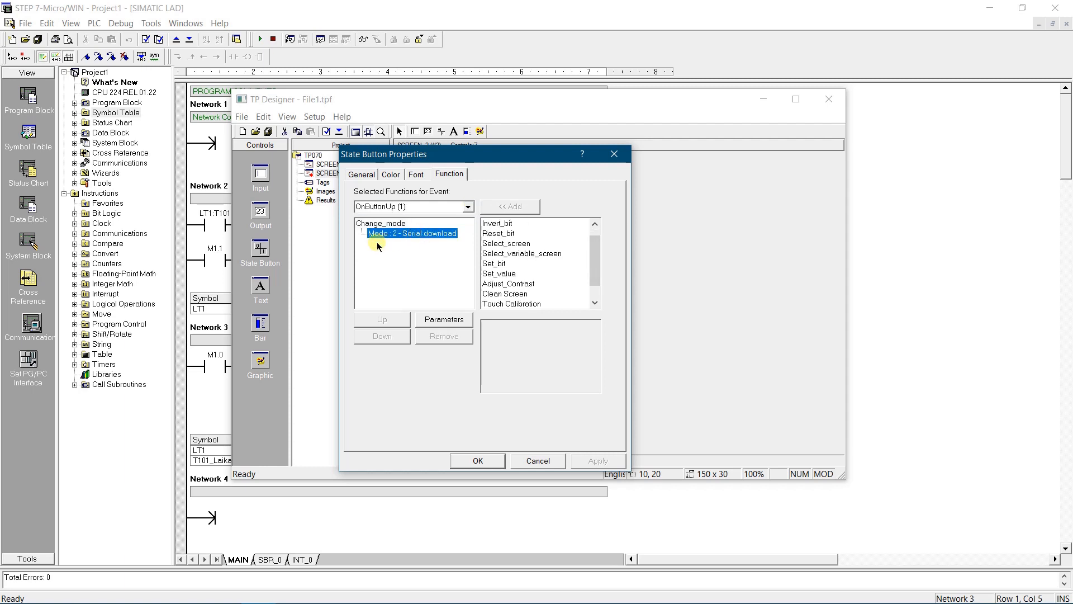
left_click(442, 319)
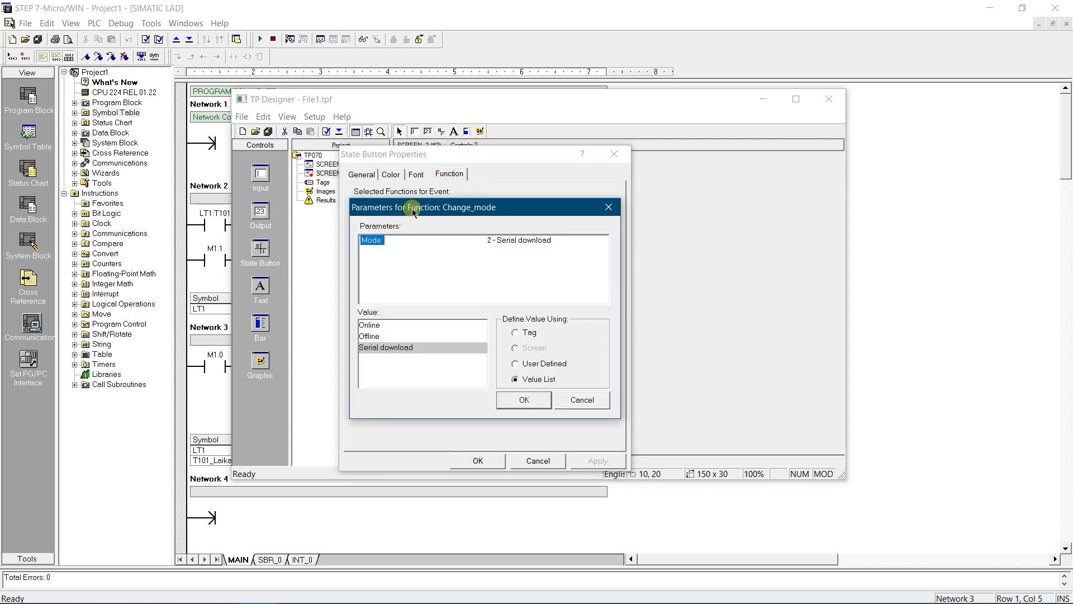
left_click_drag(425, 208, 425, 174)
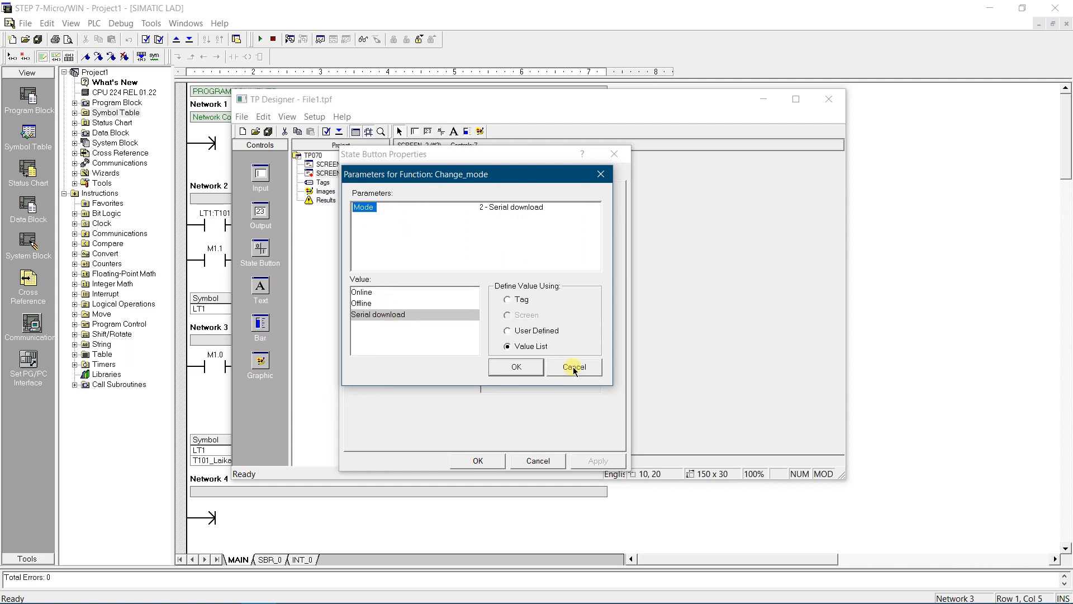
left_click(574, 366)
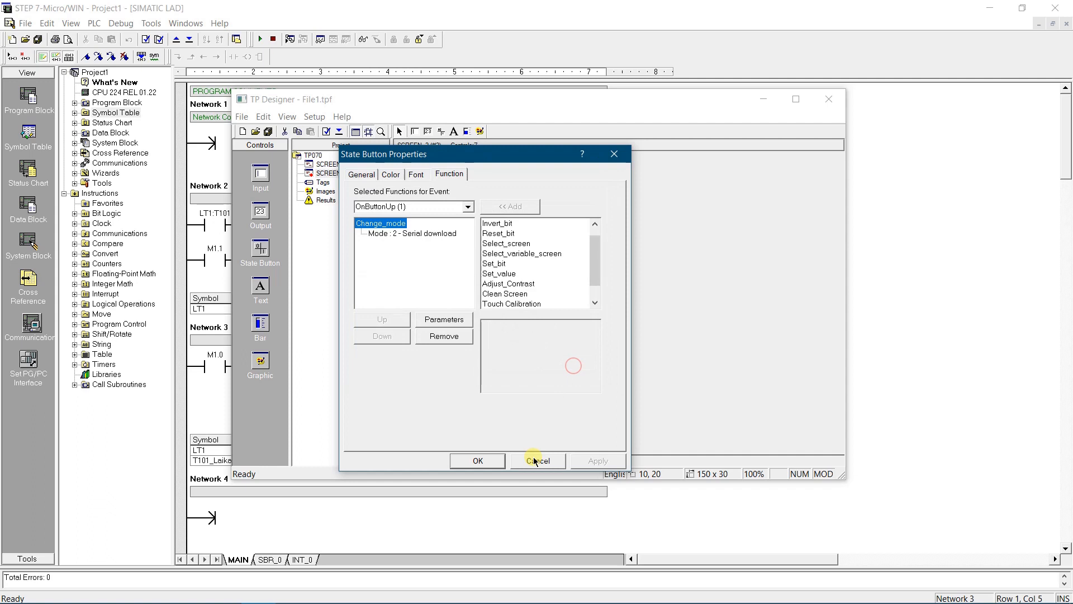
left_click(538, 460)
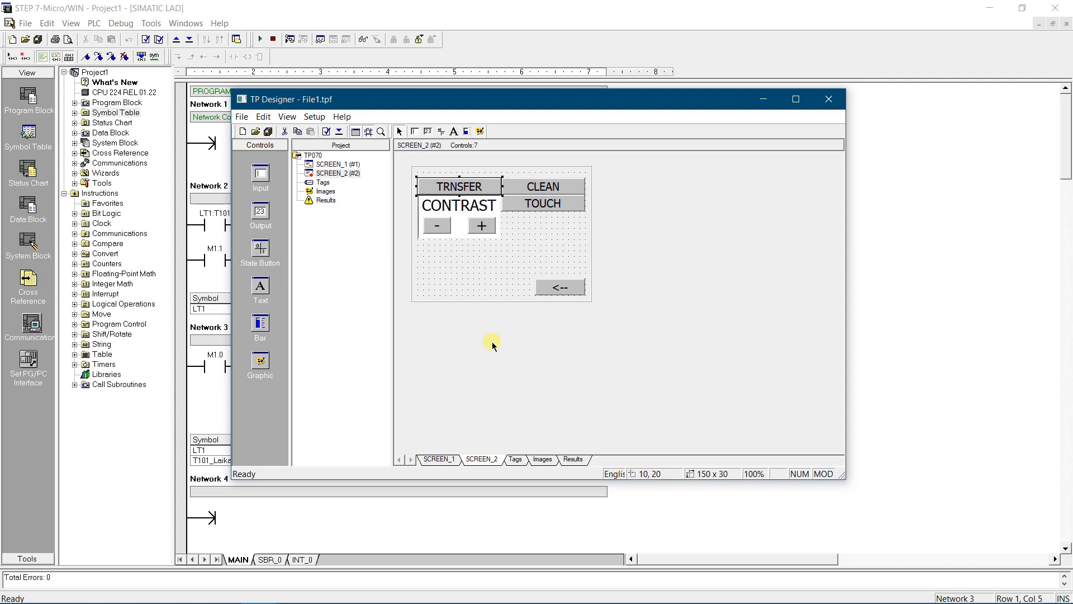
left_click(457, 205)
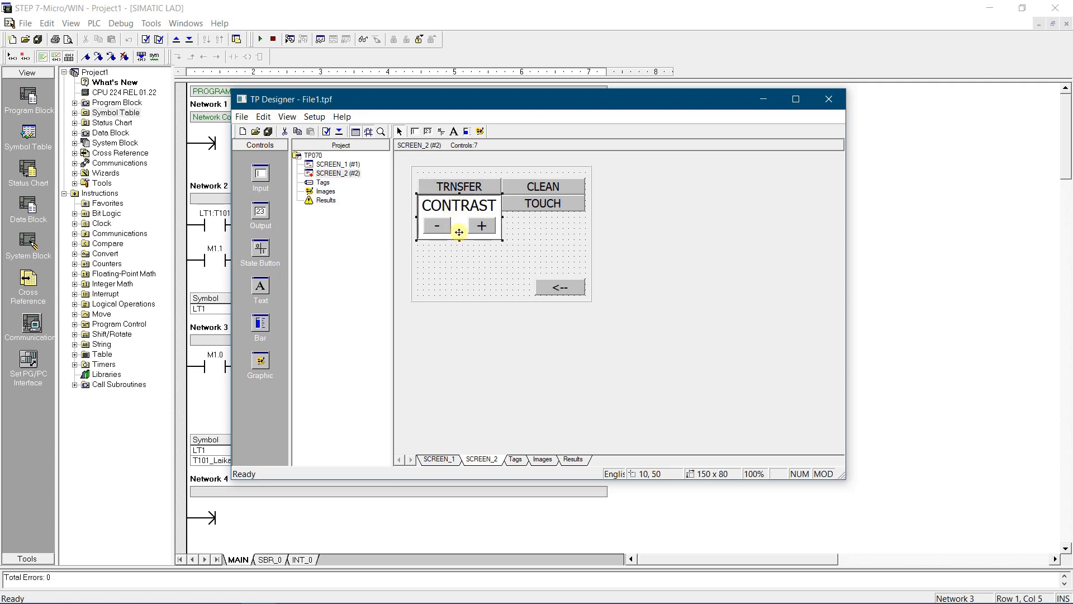
double_click(459, 205)
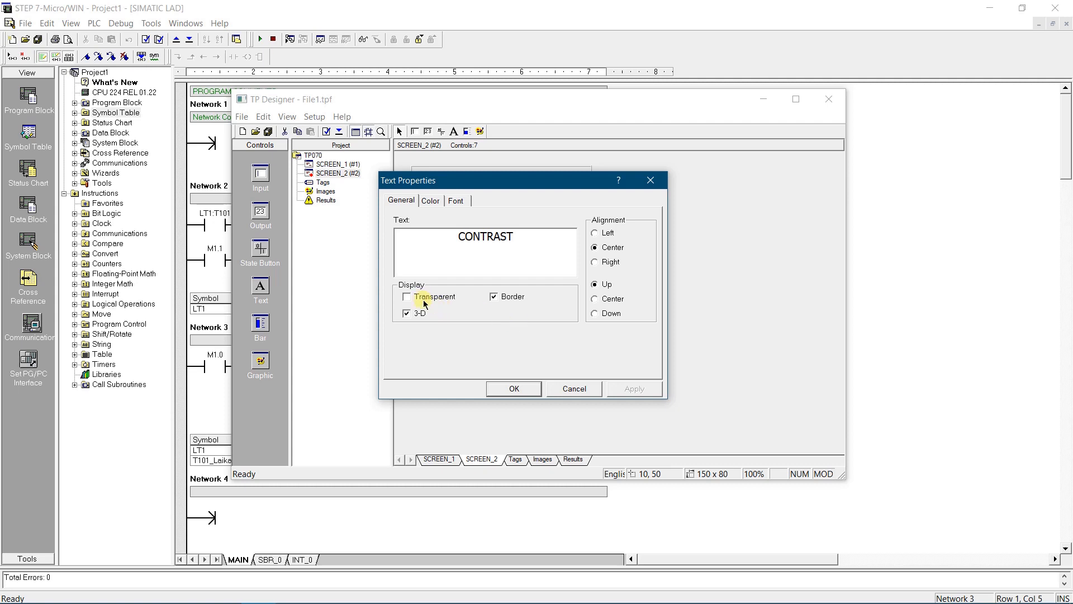
mouse_move(482, 284)
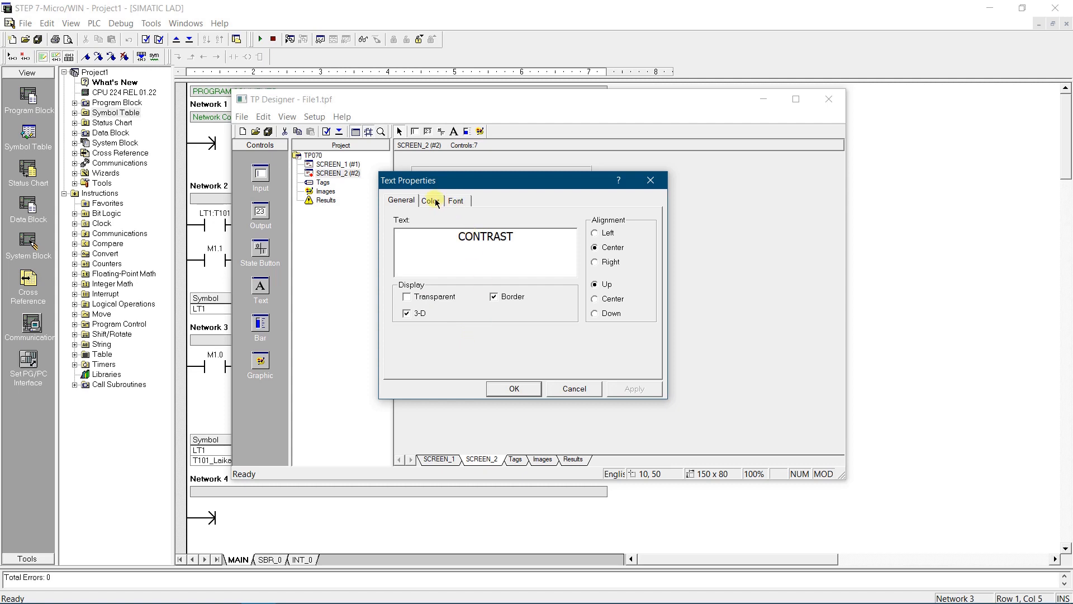
left_click(429, 200)
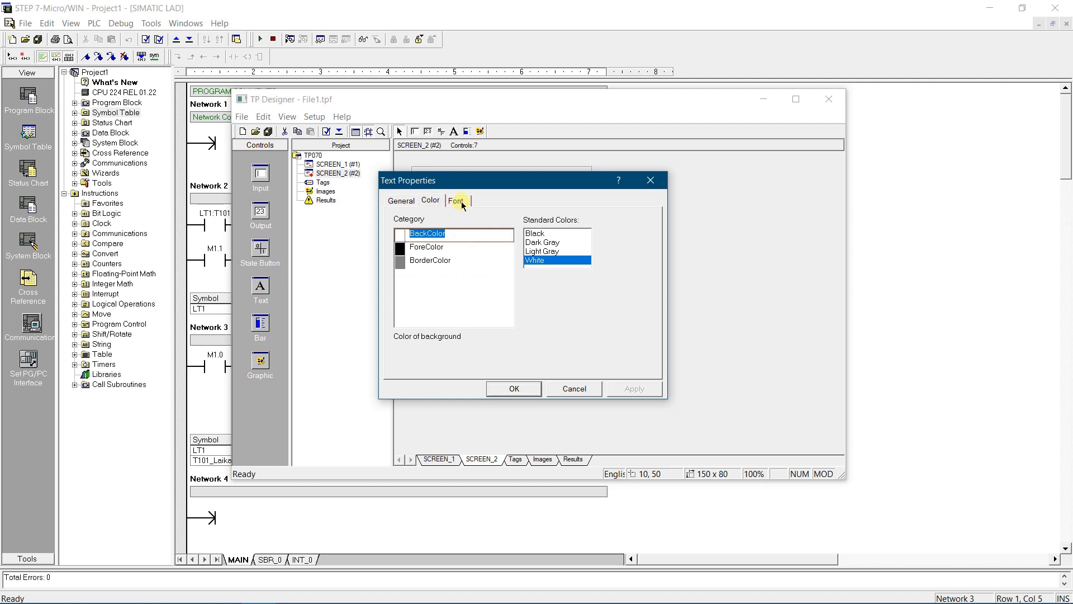
left_click(456, 200)
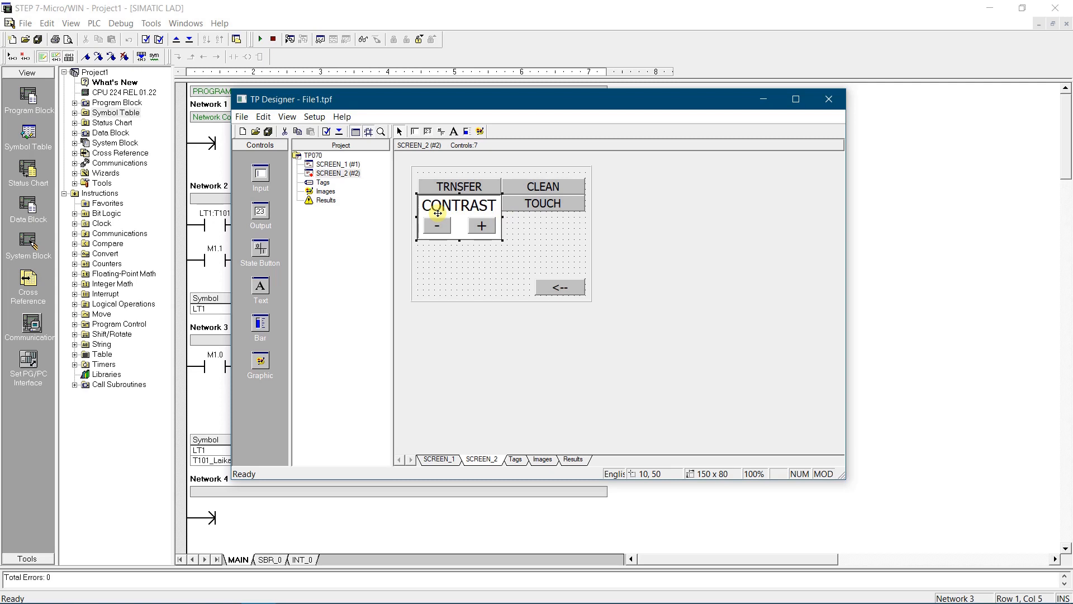
Review the '-' button's Color, Font and Function tabs showing Adjust_Contrast
double_click(437, 225)
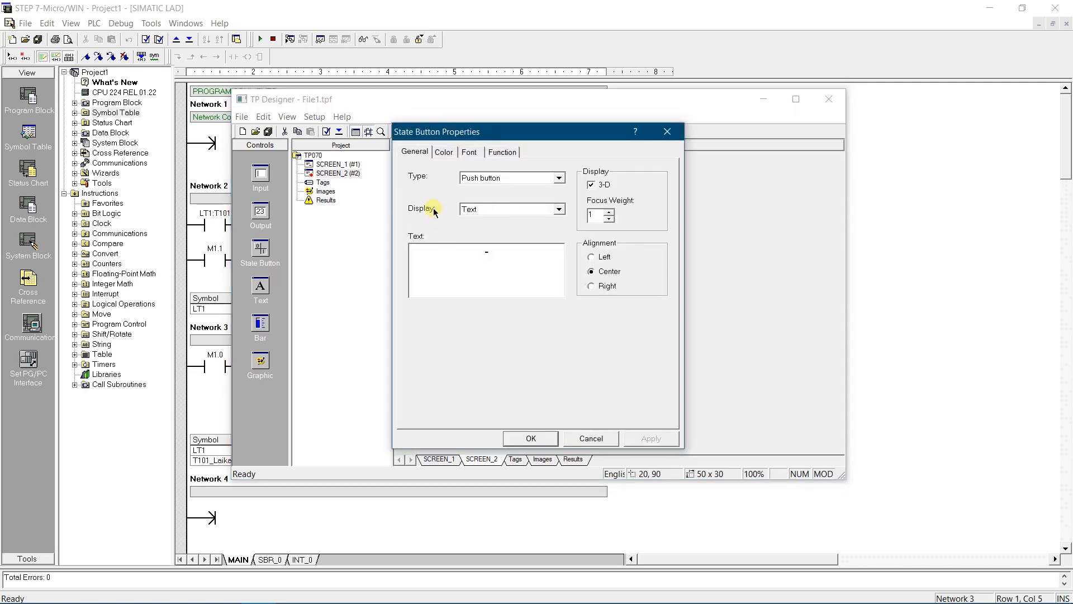
mouse_move(428, 181)
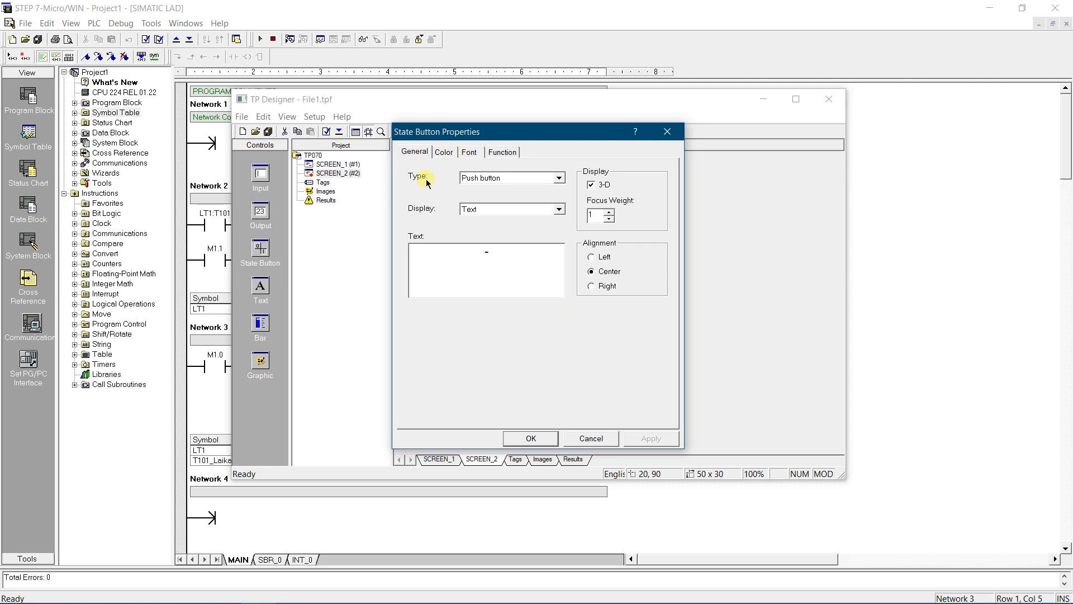
mouse_move(444, 152)
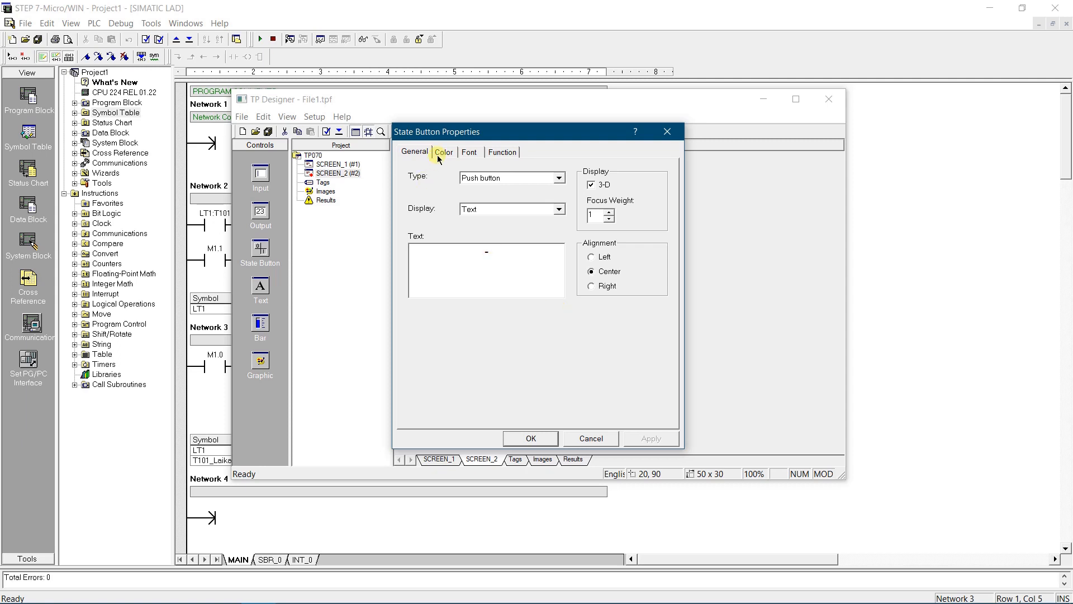
left_click(444, 152)
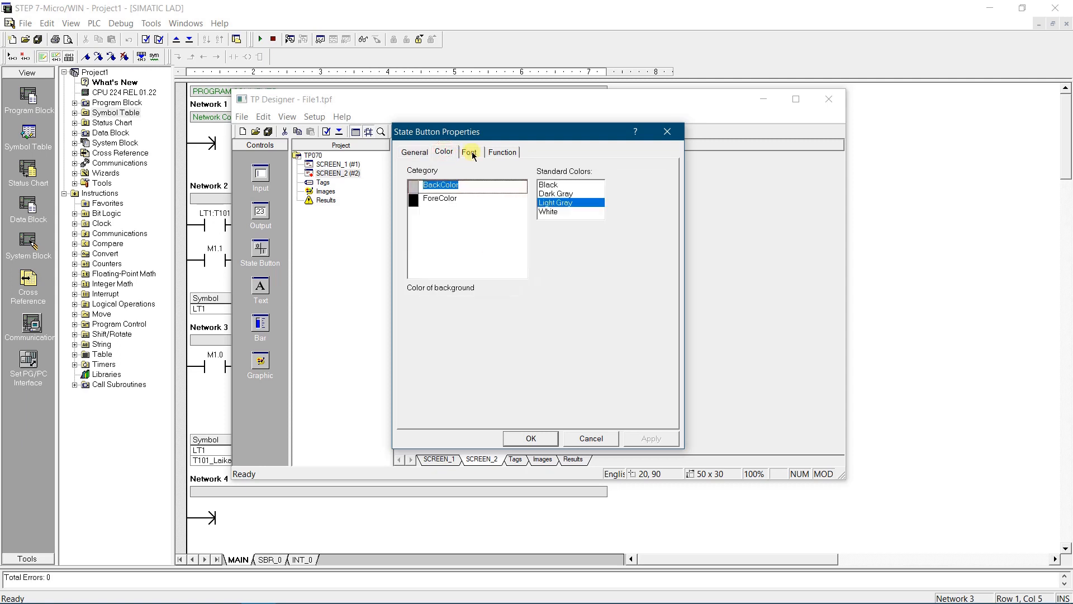
left_click(470, 151)
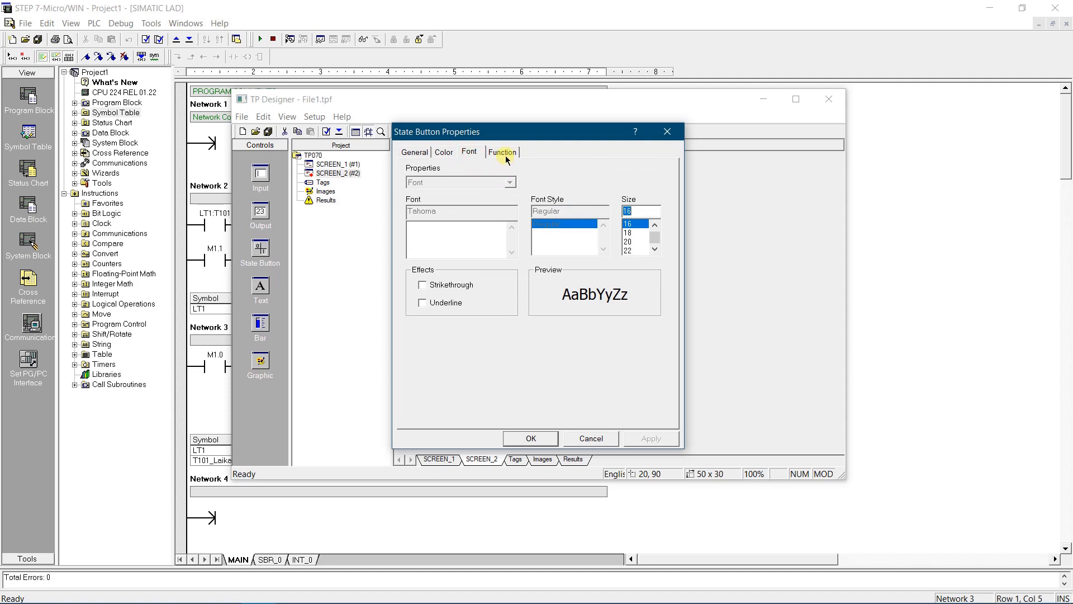
left_click(502, 151)
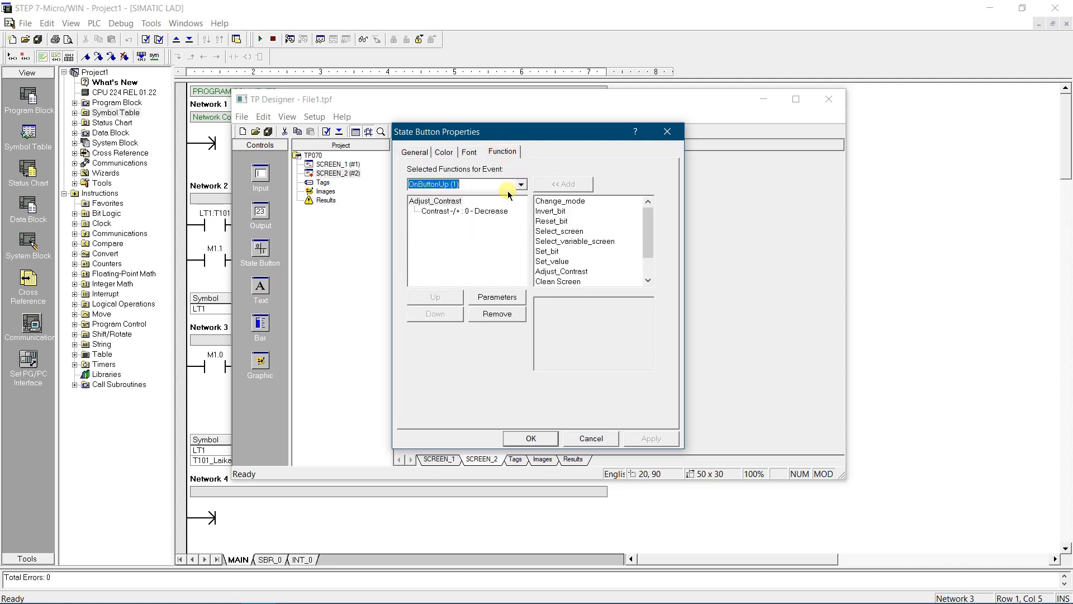
Confirm Adjust_Contrast with value Decrease for the '-' button and close its properties
left_click(435, 200)
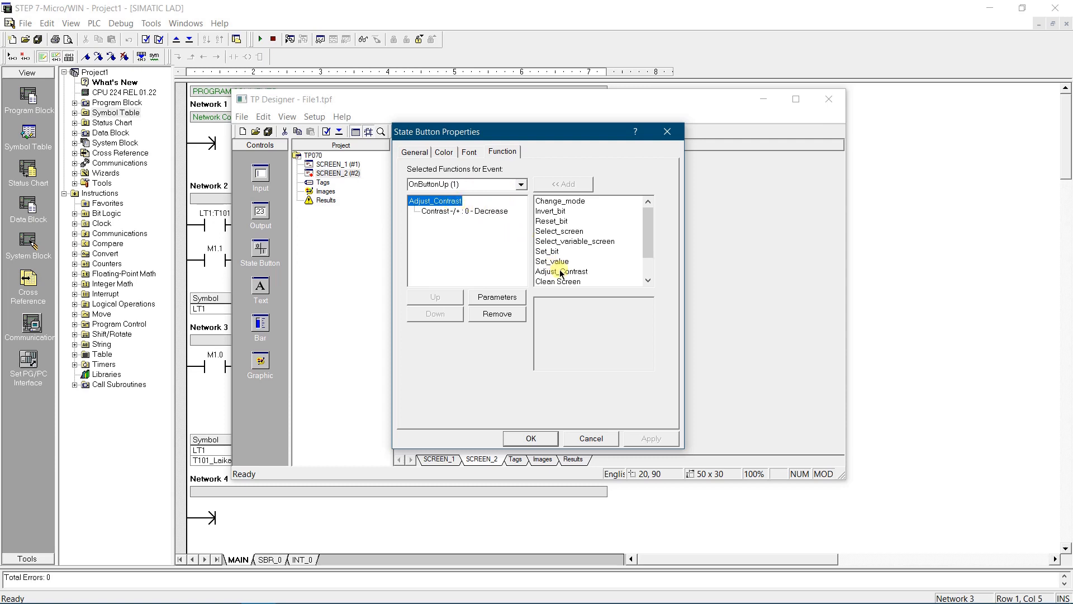
left_click(561, 270)
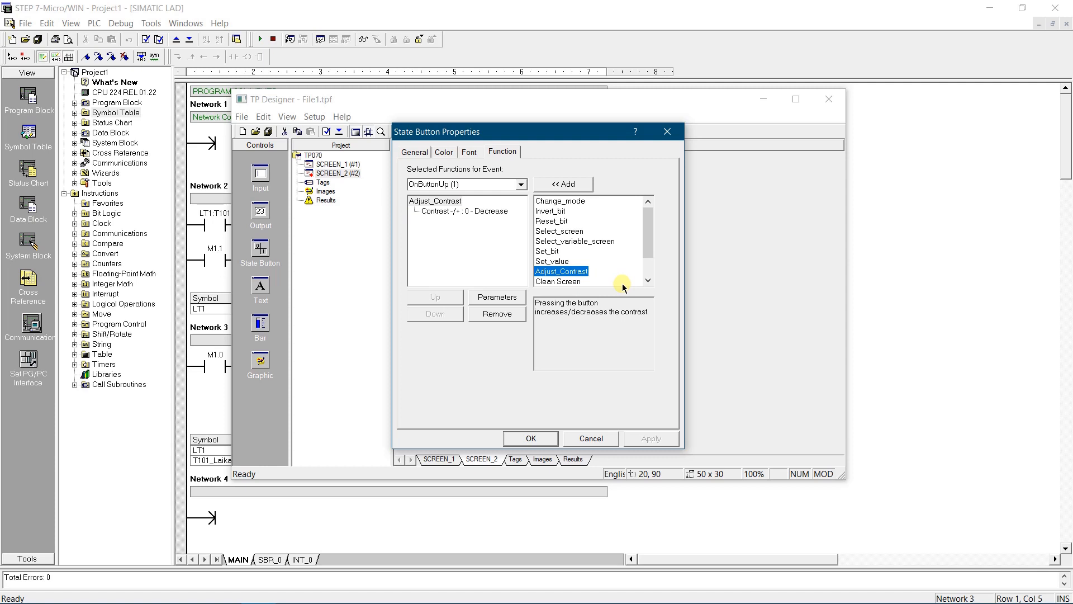
left_click(496, 297)
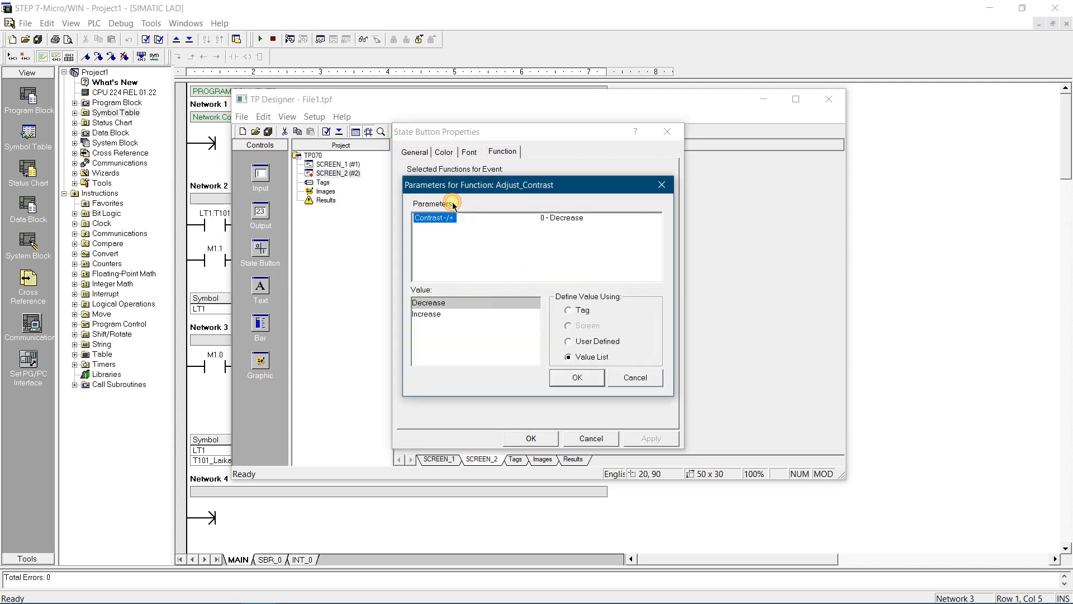
mouse_move(486, 285)
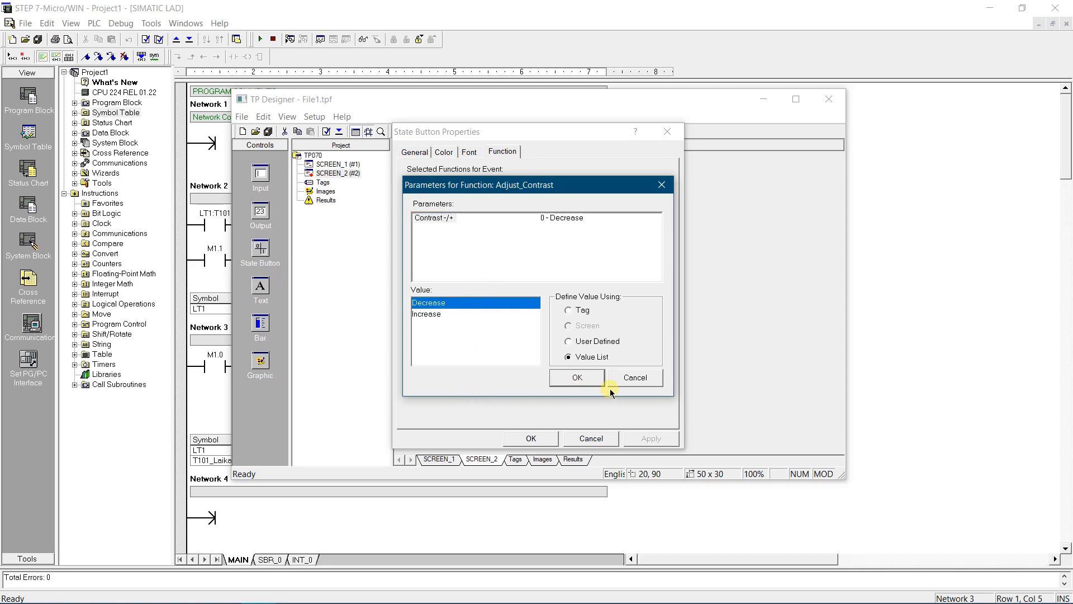
left_click(576, 376)
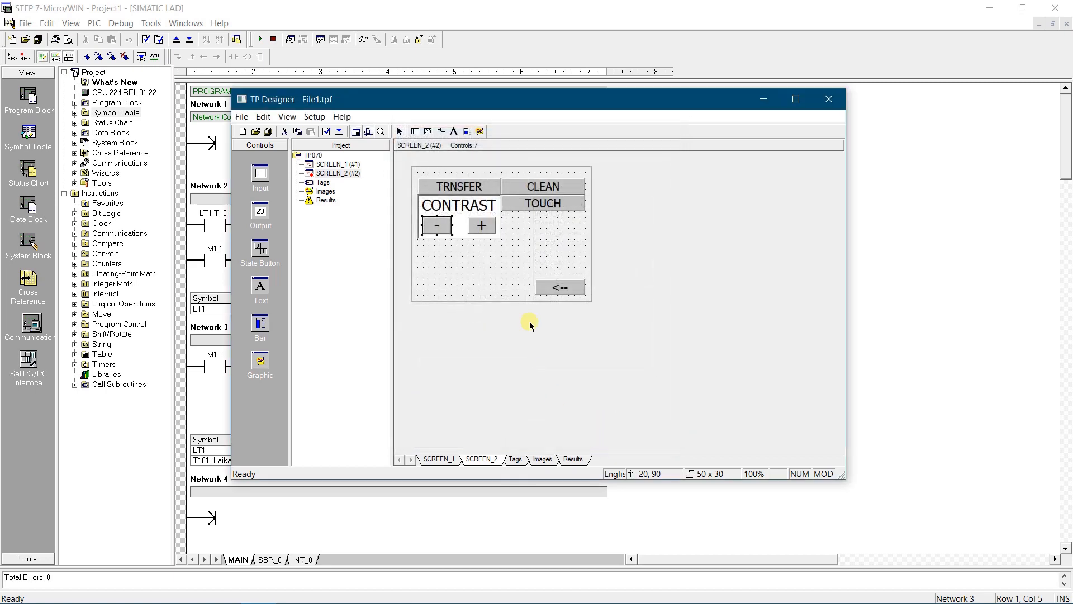
double_click(481, 224)
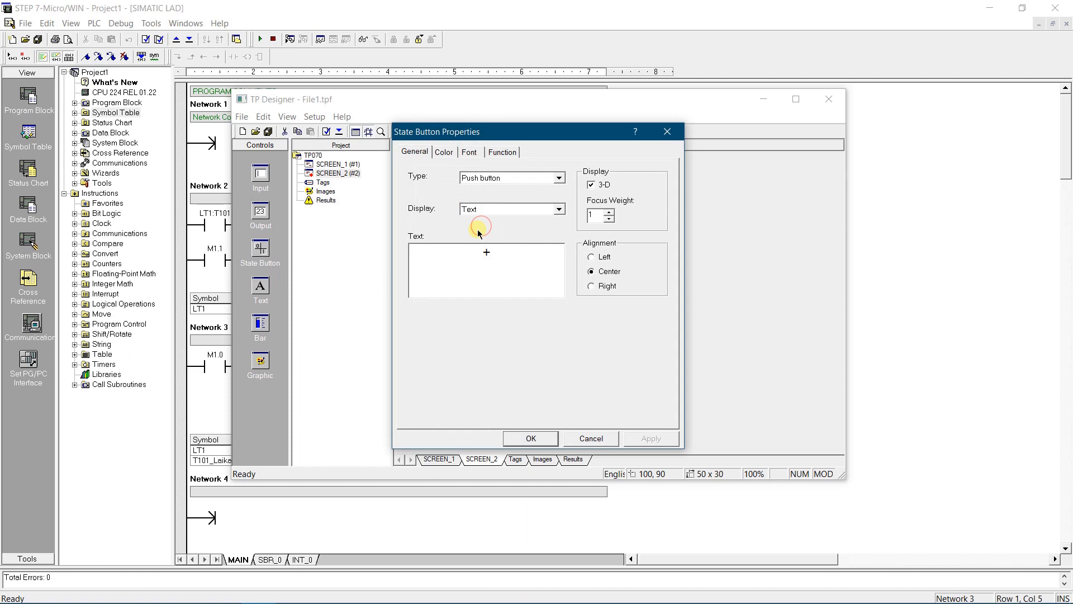
left_click(445, 151)
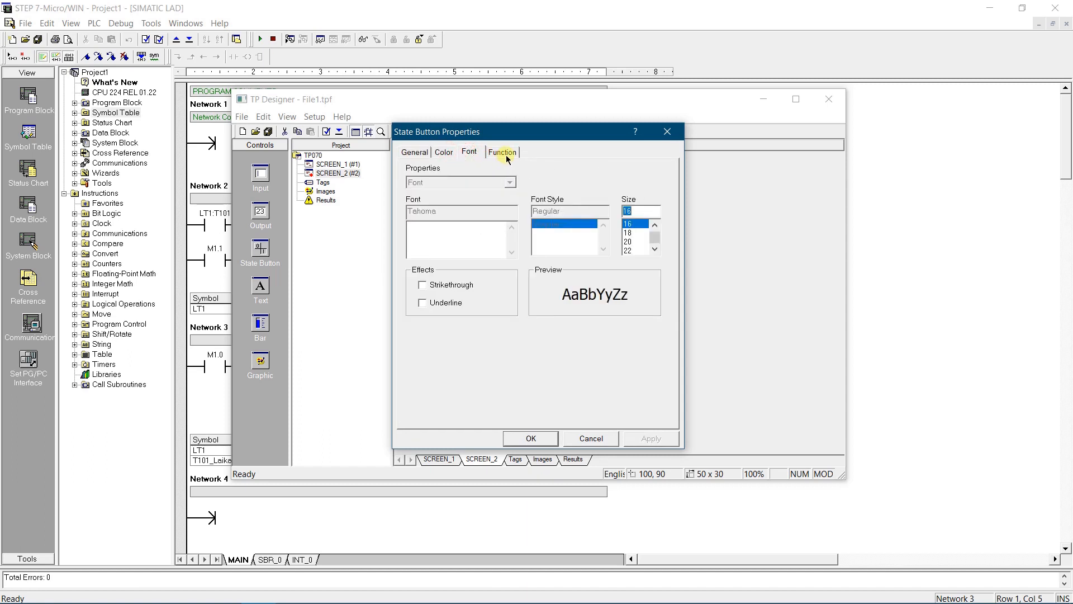
left_click(502, 151)
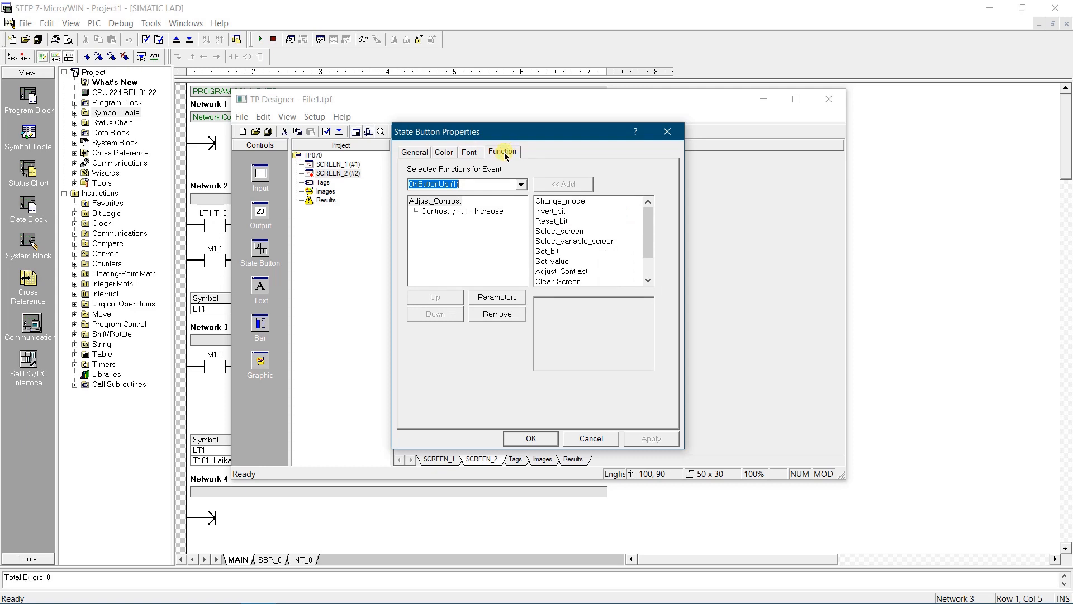
mouse_move(575, 251)
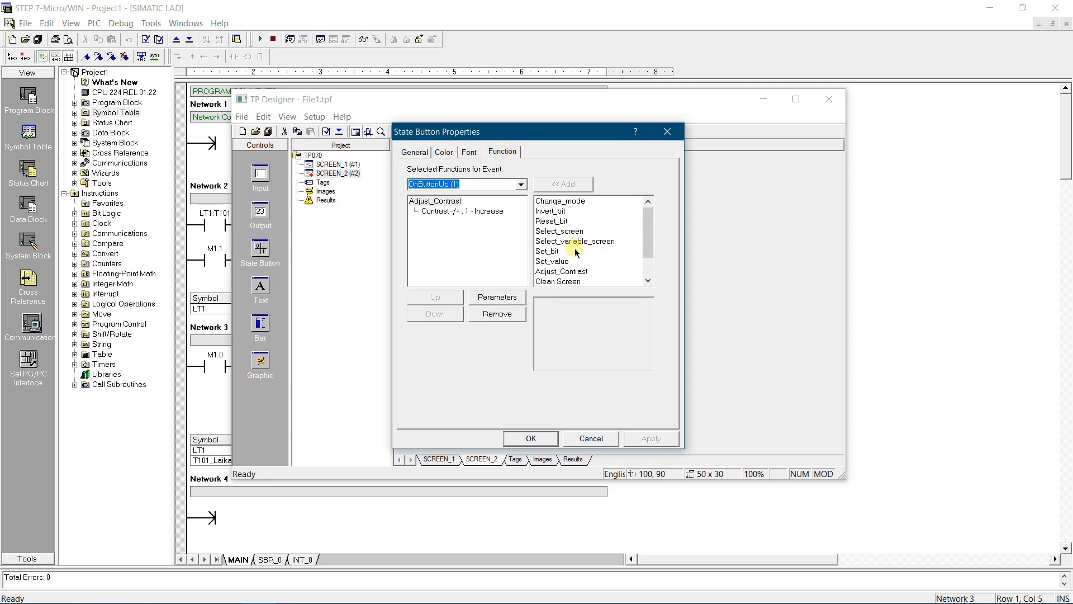
left_click(561, 270)
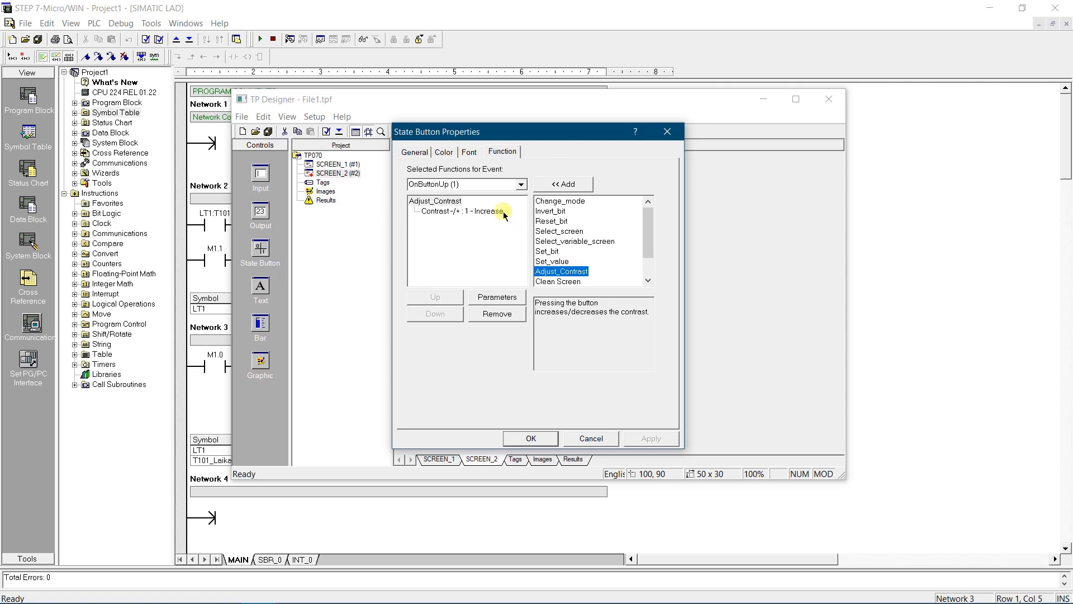
left_click(461, 211)
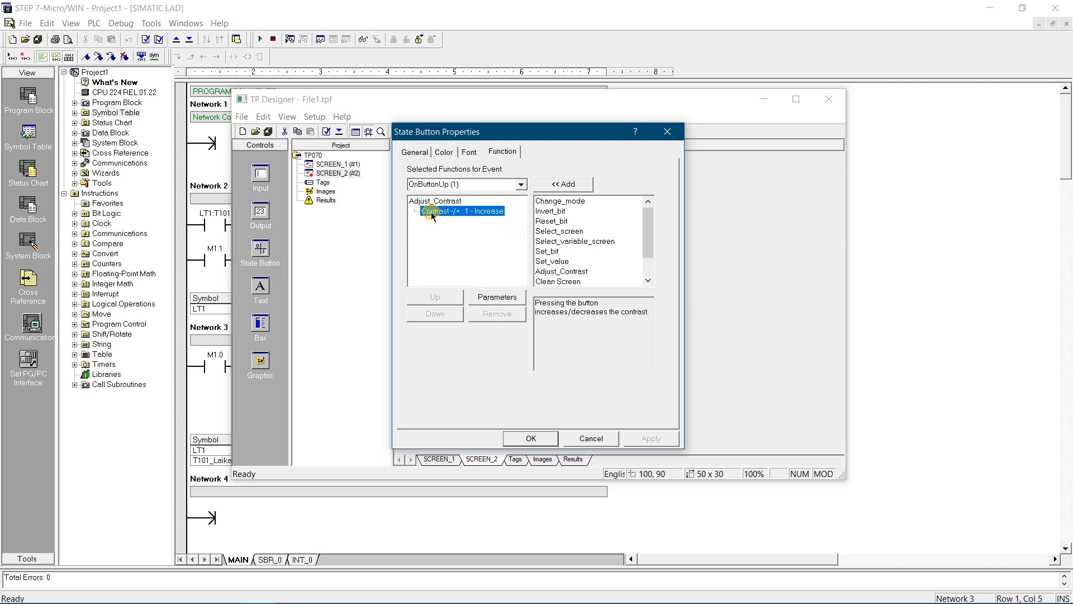
left_click(496, 296)
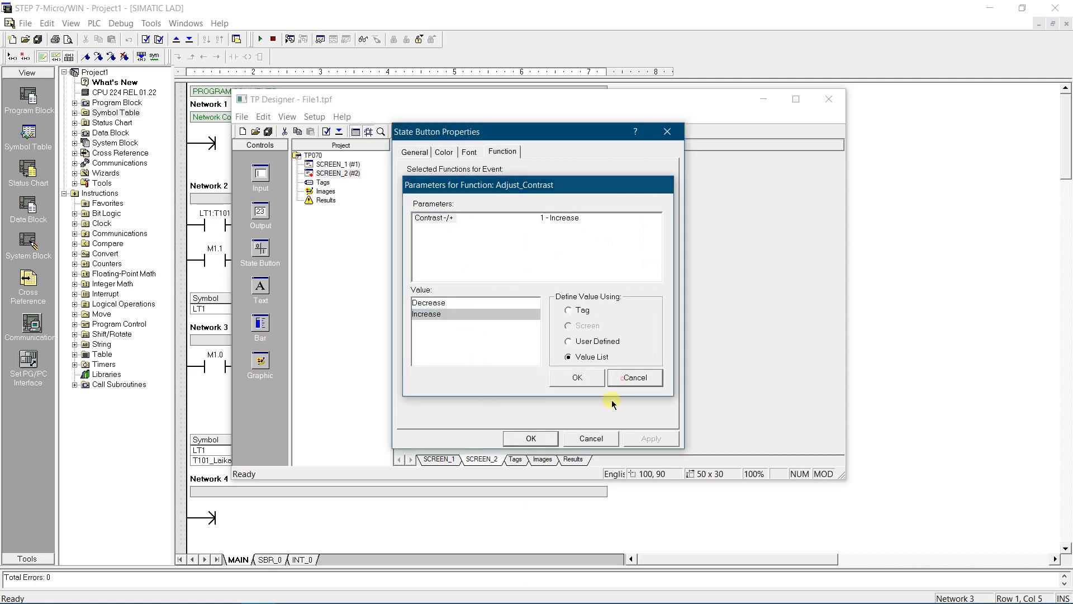
left_click(575, 377)
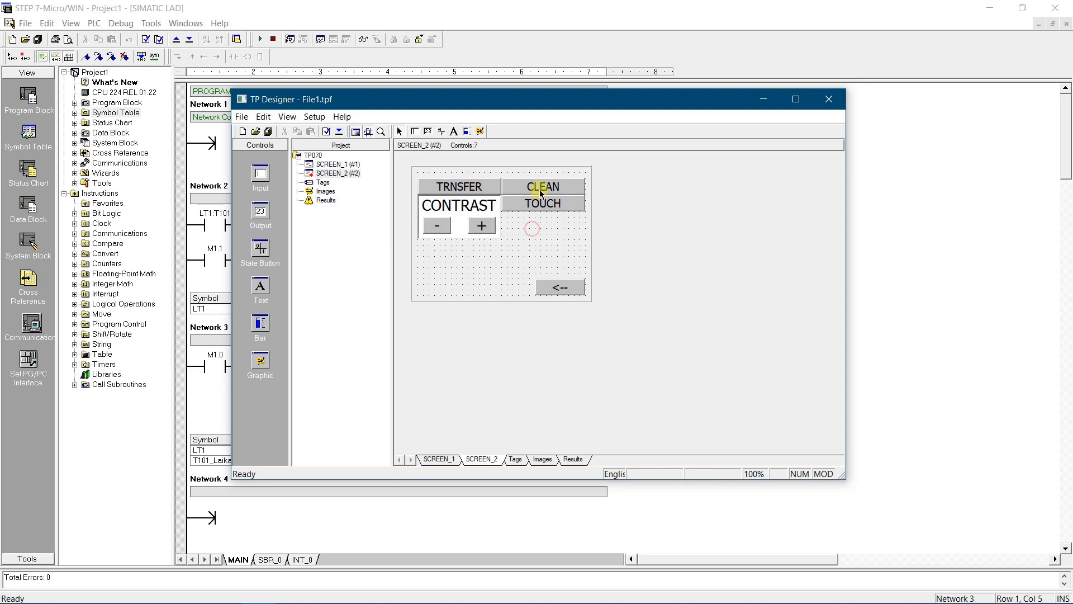
left_click(542, 187)
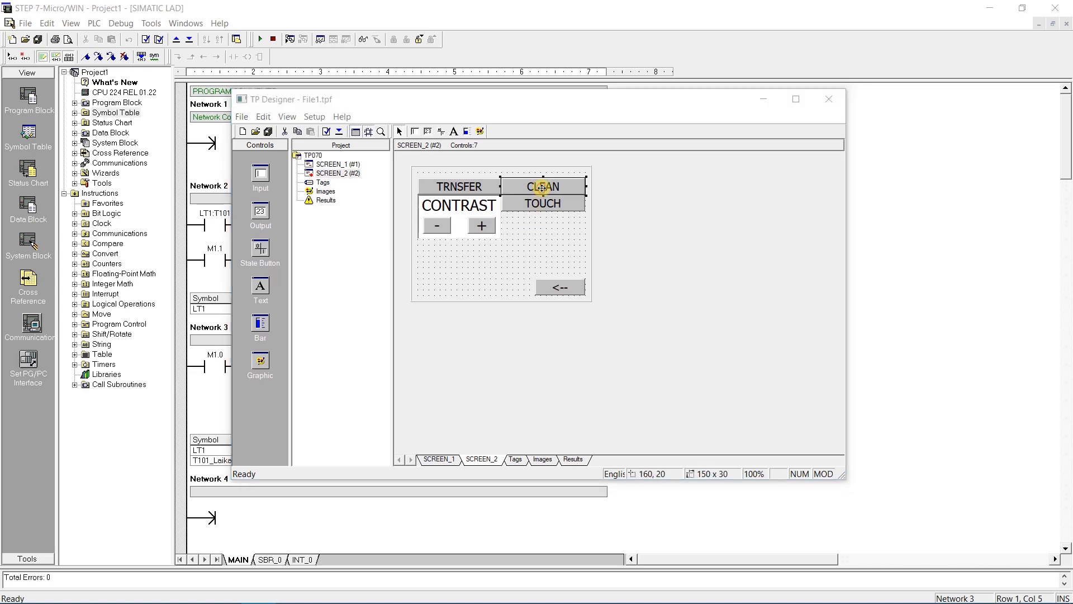
double_click(543, 187)
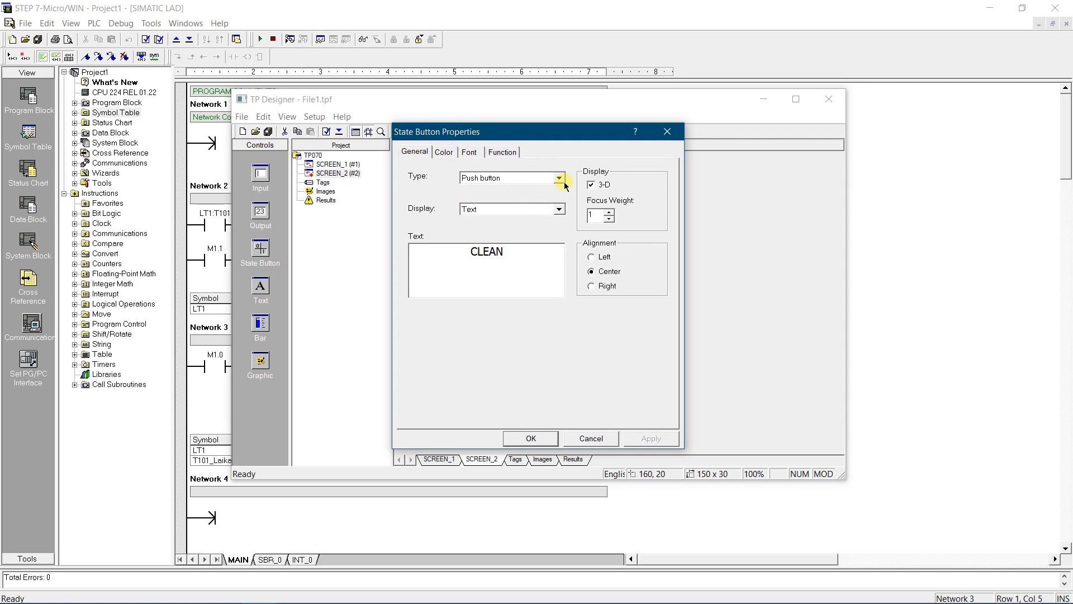
left_click(469, 151)
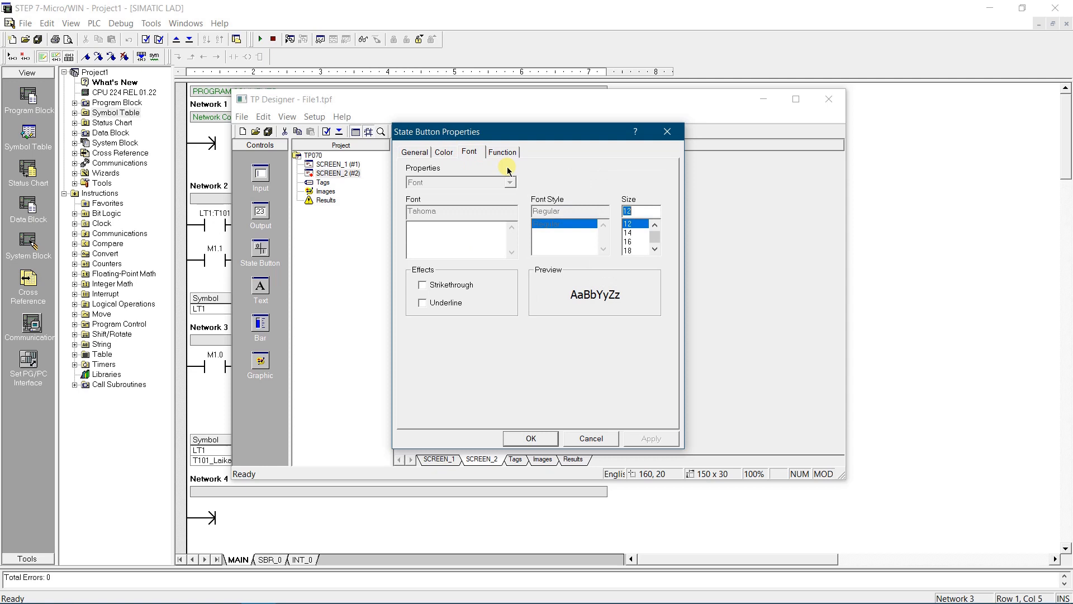
left_click(502, 150)
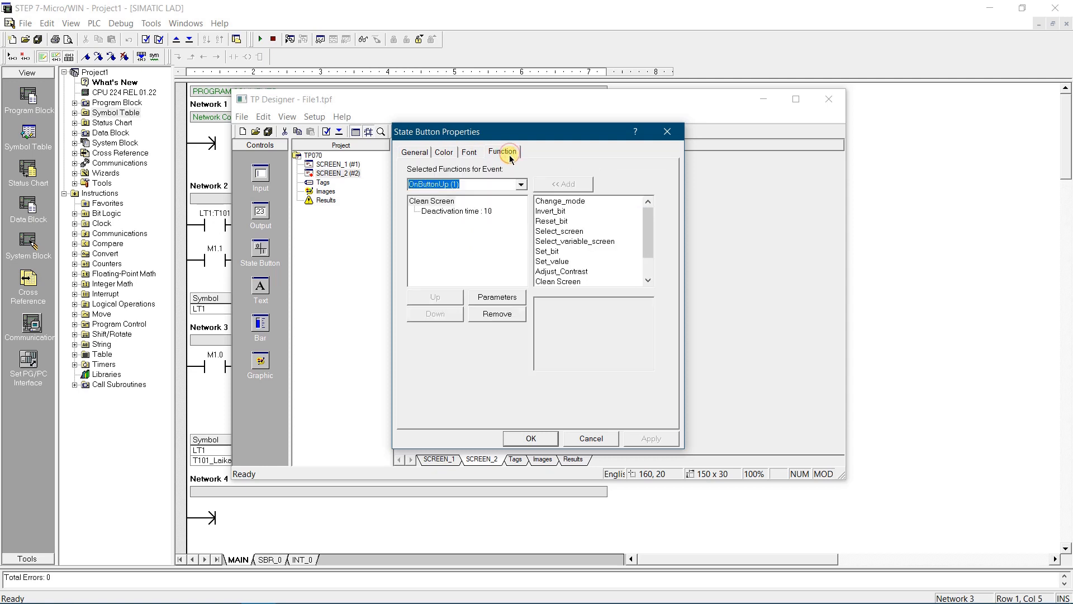
left_click(520, 185)
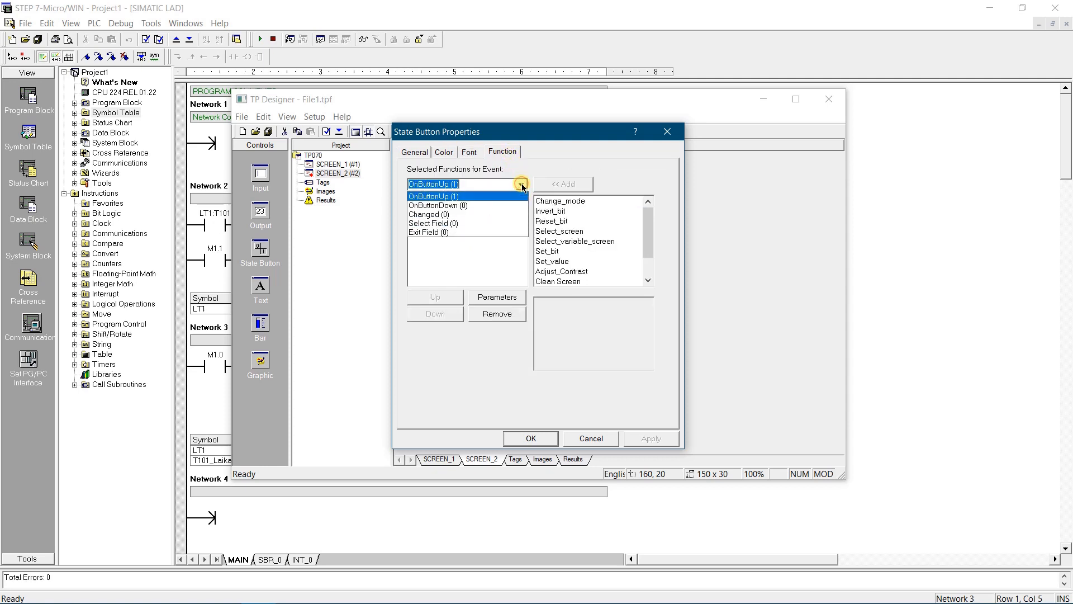
left_click(522, 185)
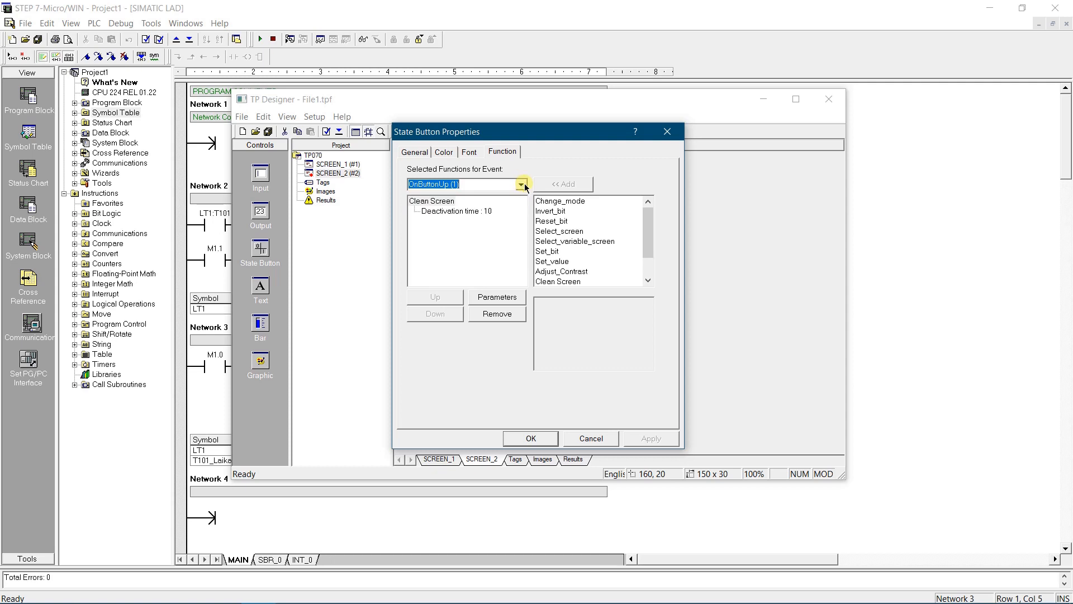
left_click(557, 281)
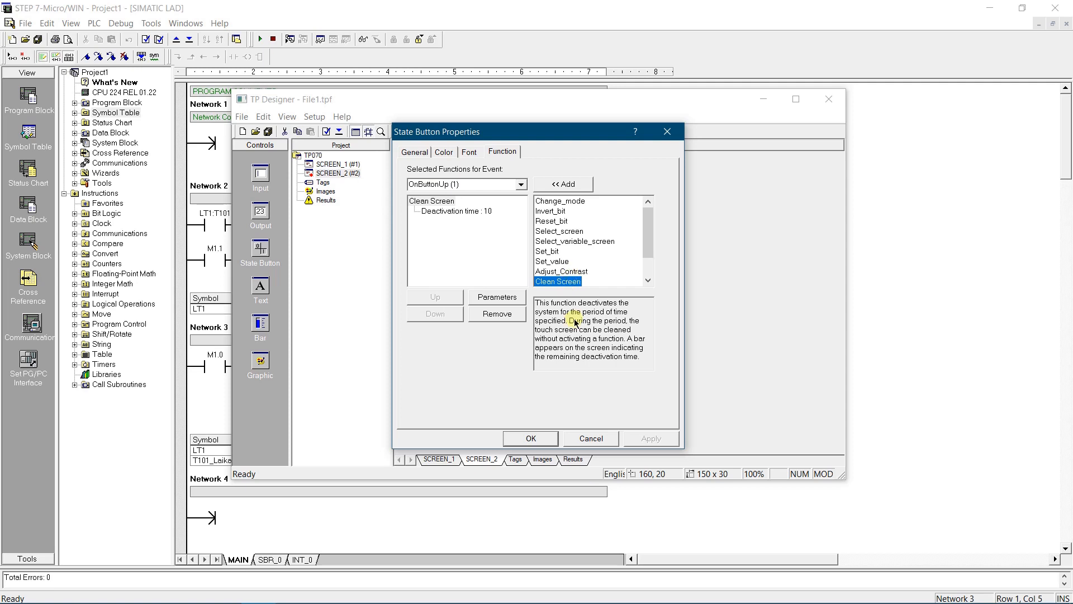
left_click(530, 438)
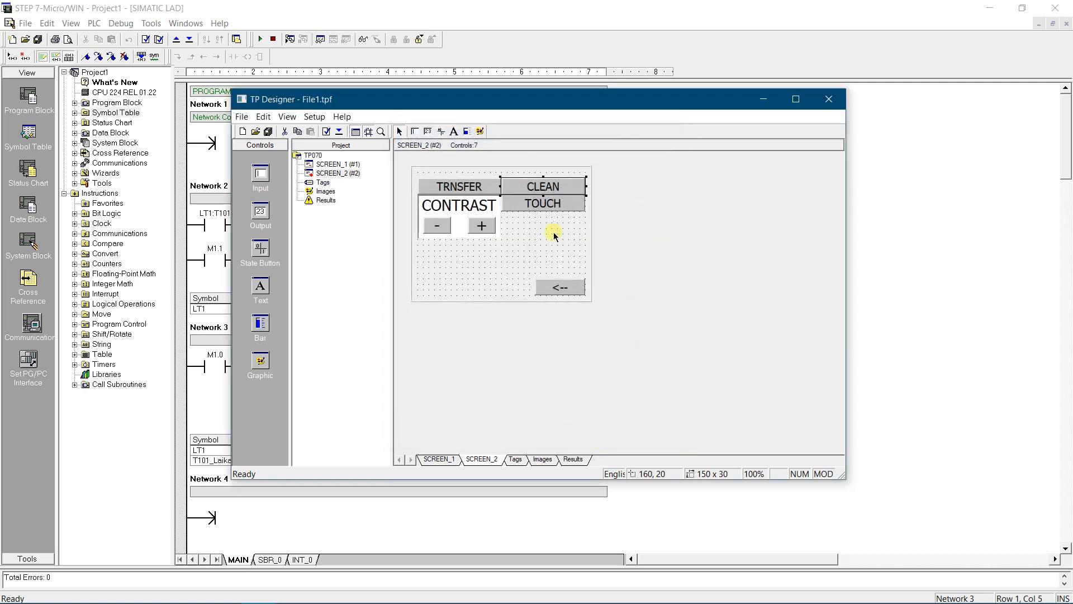
Review the TOUCH button's Color and Font settings and go to its Function assignments
left_click(542, 203)
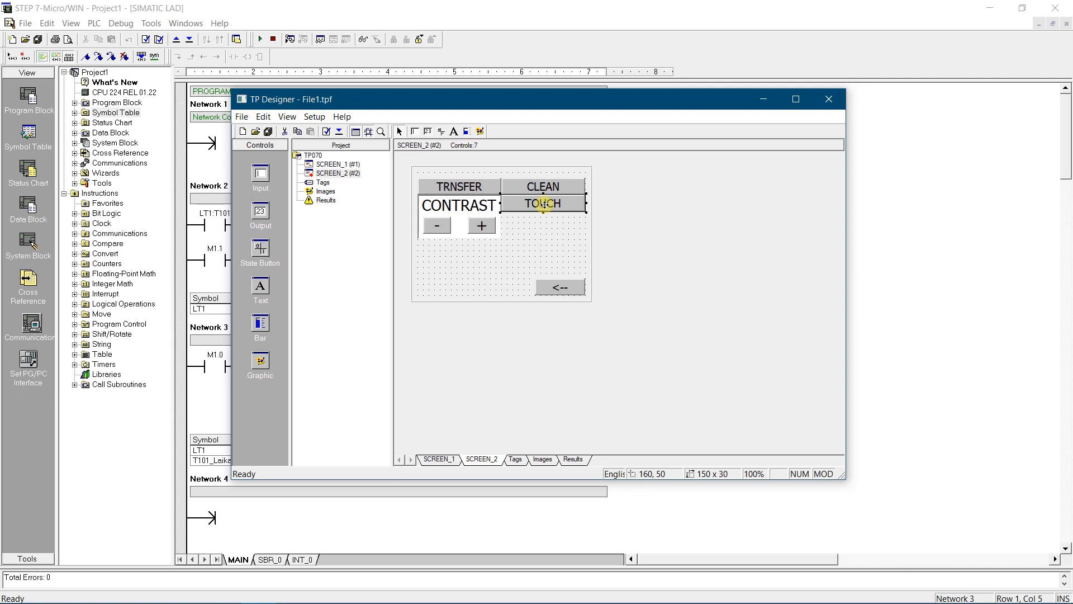
double_click(544, 204)
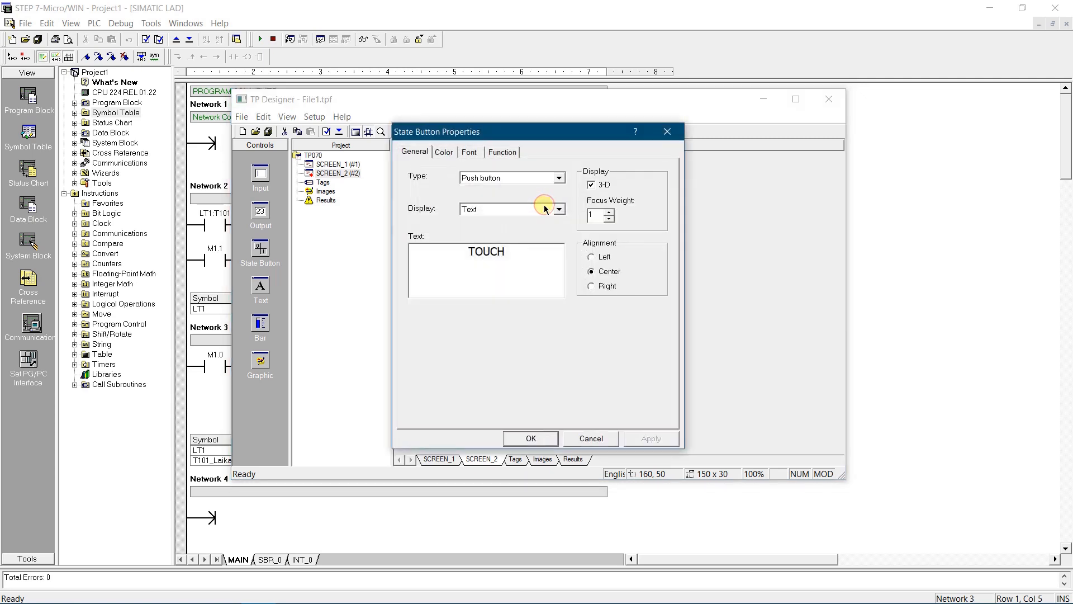
left_click(443, 152)
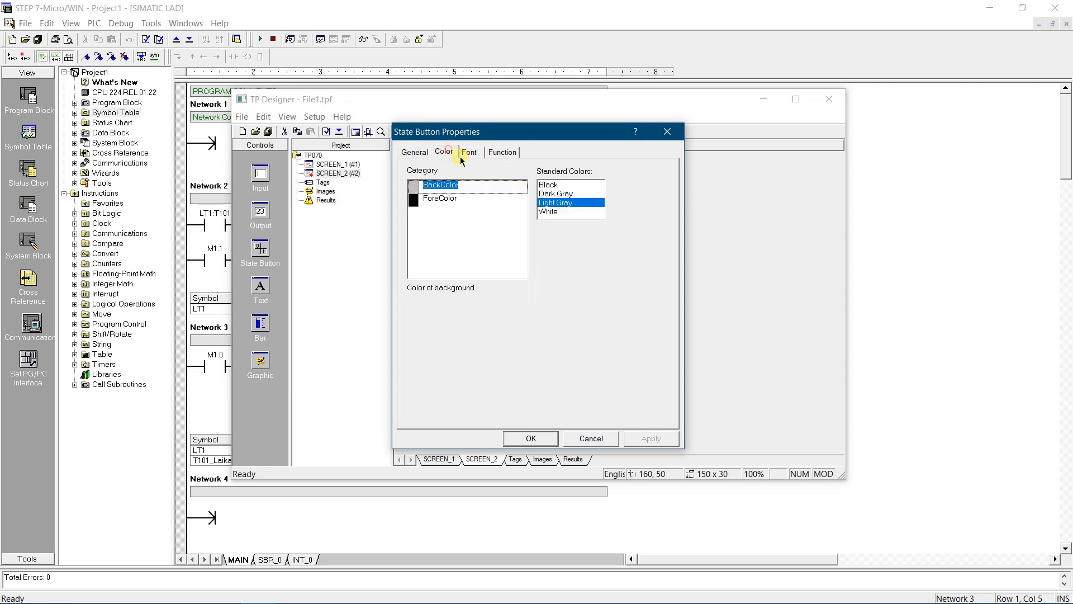
left_click(469, 152)
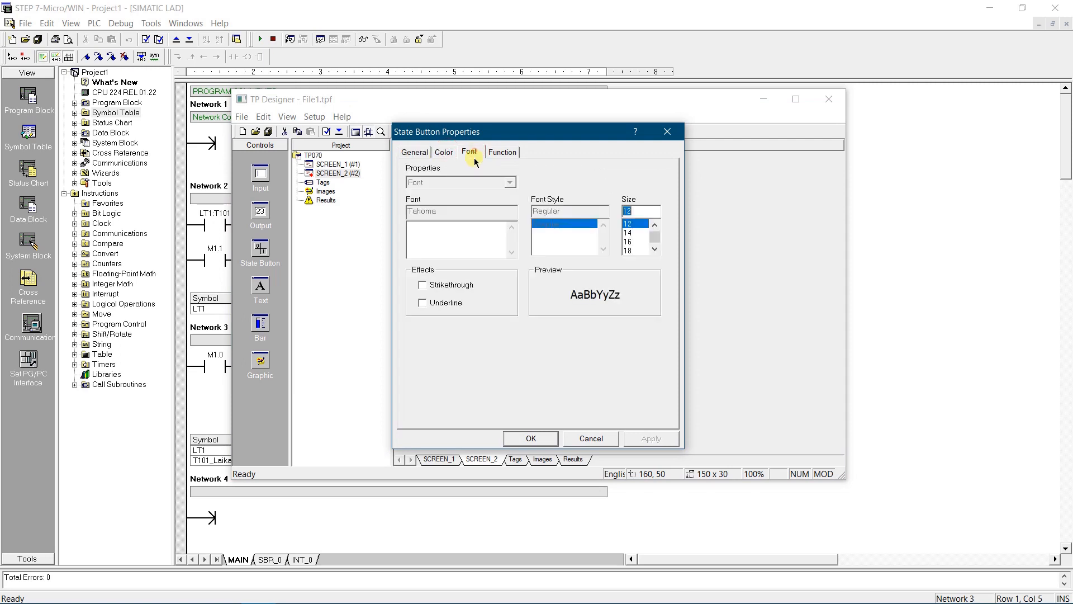
left_click(502, 151)
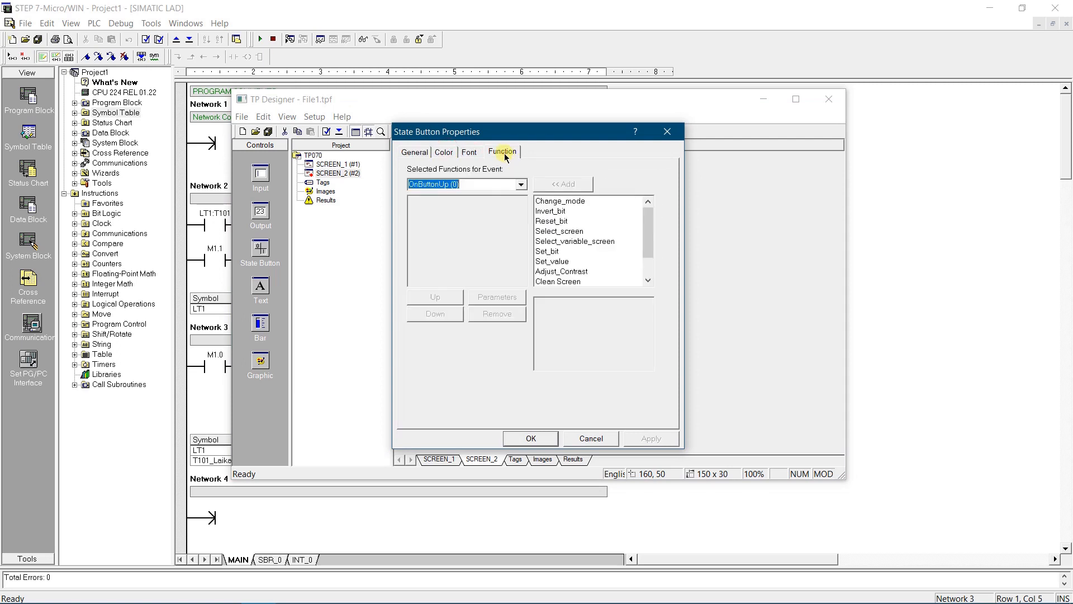
Add Touch Calibration with no parameters to the button-release event and apply
scroll("down", 3)
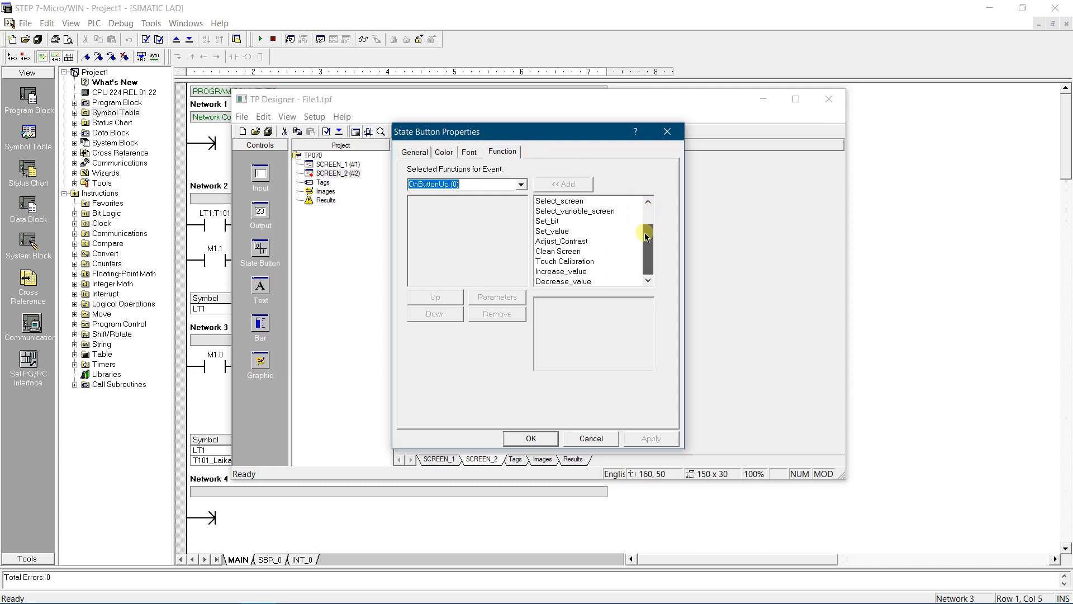
left_click(564, 261)
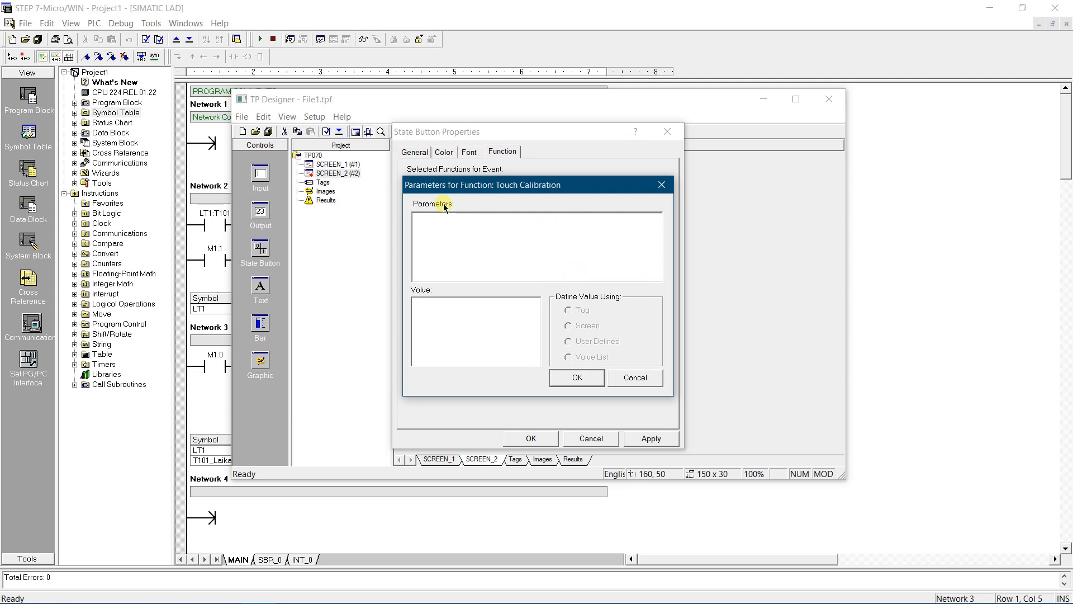
left_click(576, 377)
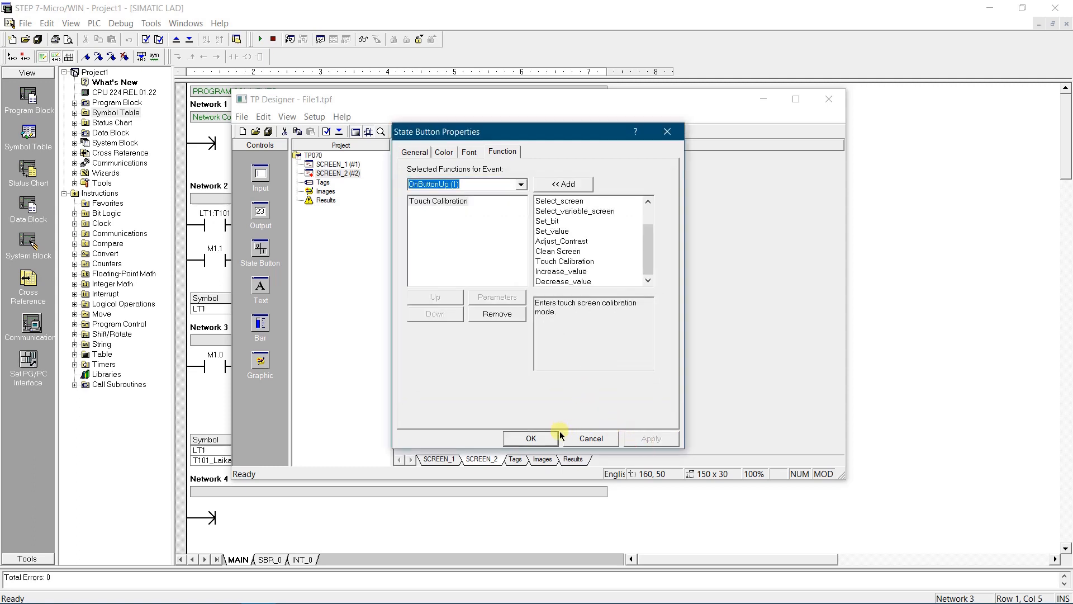
left_click(530, 438)
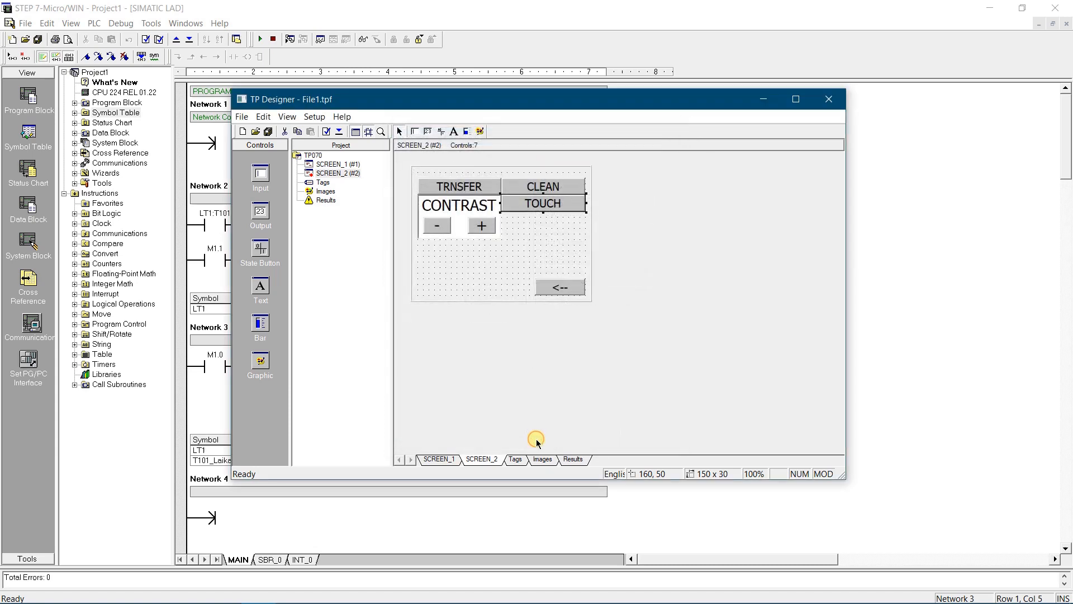
mouse_move(559, 417)
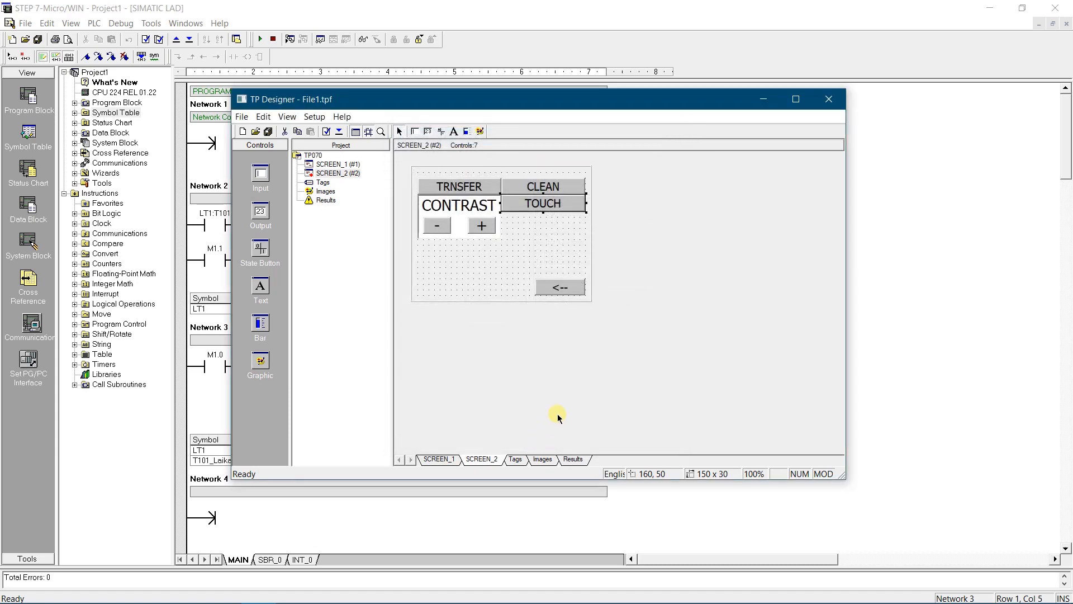
Compile the TP070 project (17984 bytes, 13%) and download it to the panel
left_click(327, 131)
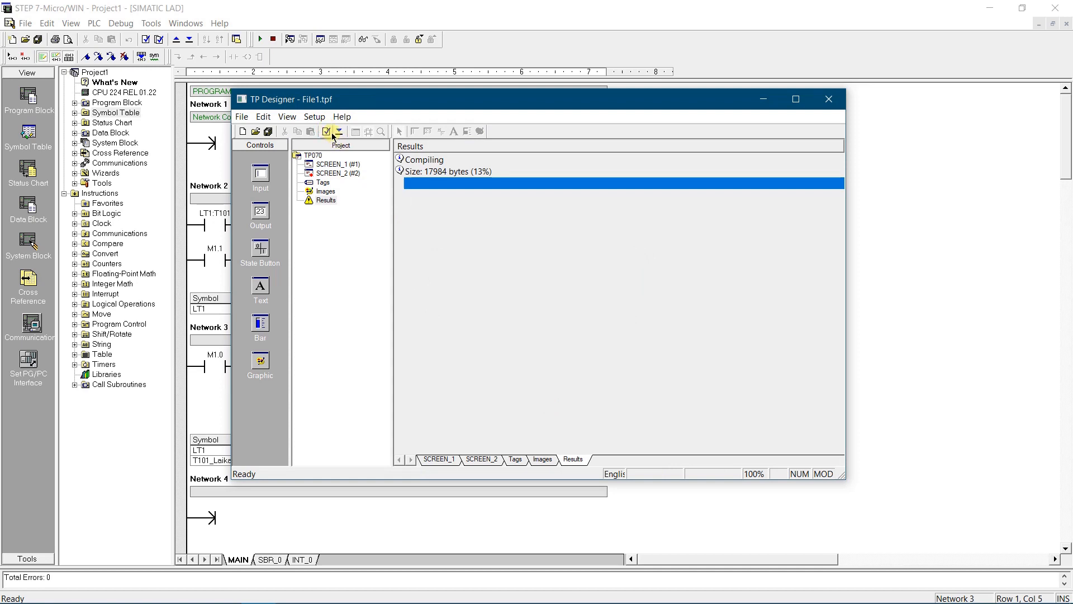
left_click(340, 131)
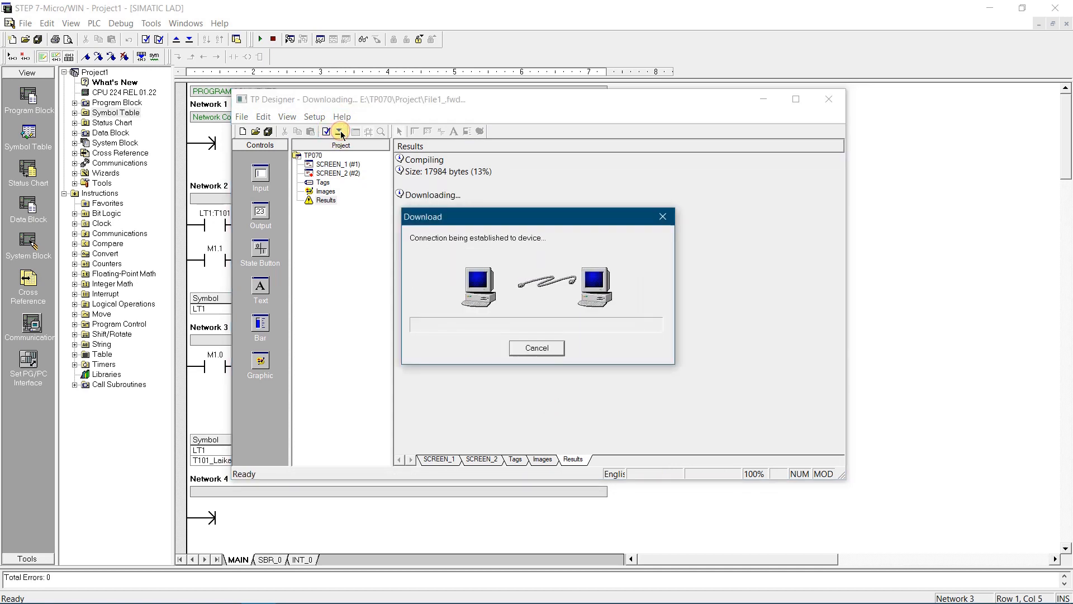